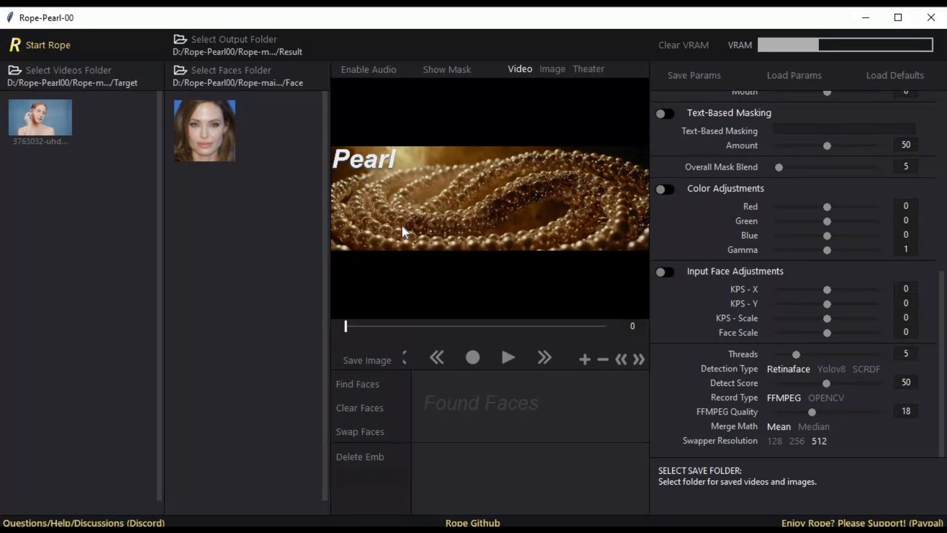
pyautogui.moveTo(398, 226)
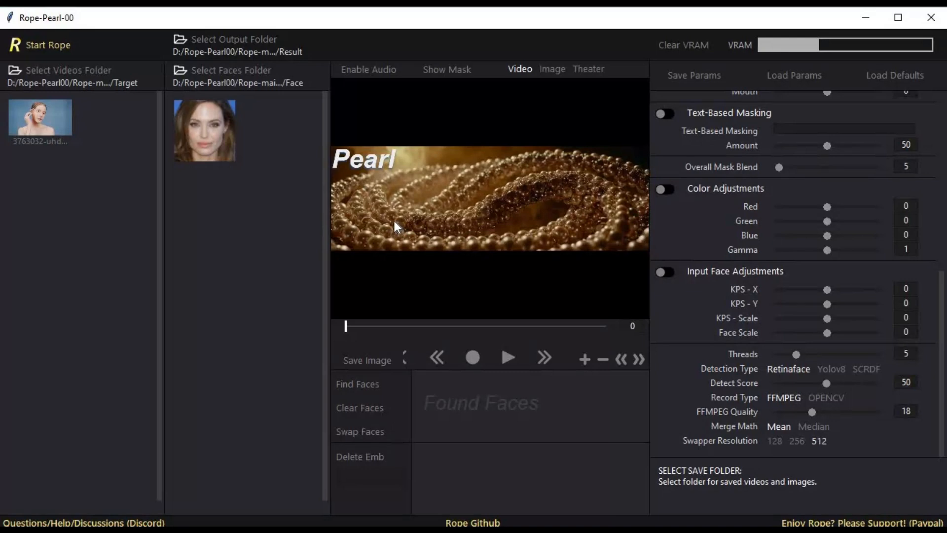
pyautogui.moveTo(891, 143)
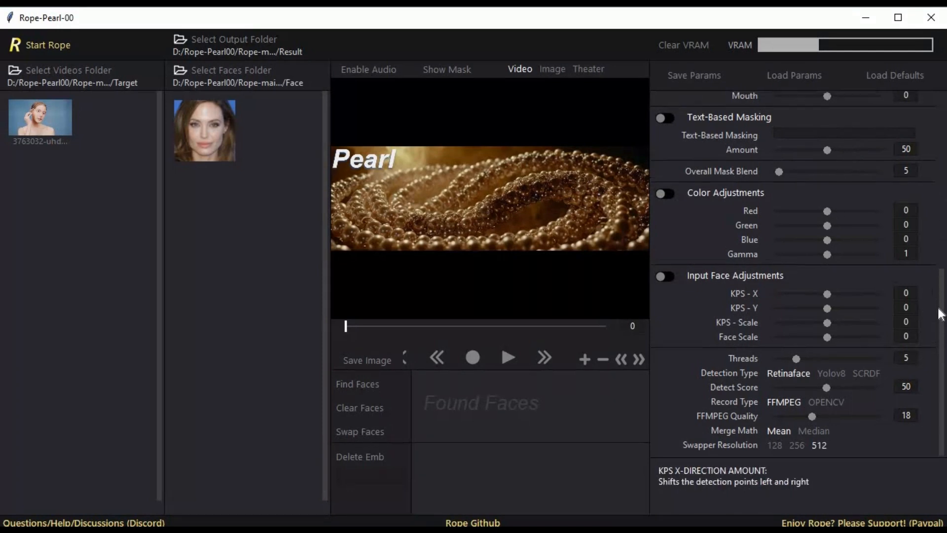
# - Load the video of the woman on a blue background from Input Videos into the preview
pyautogui.scroll(3)
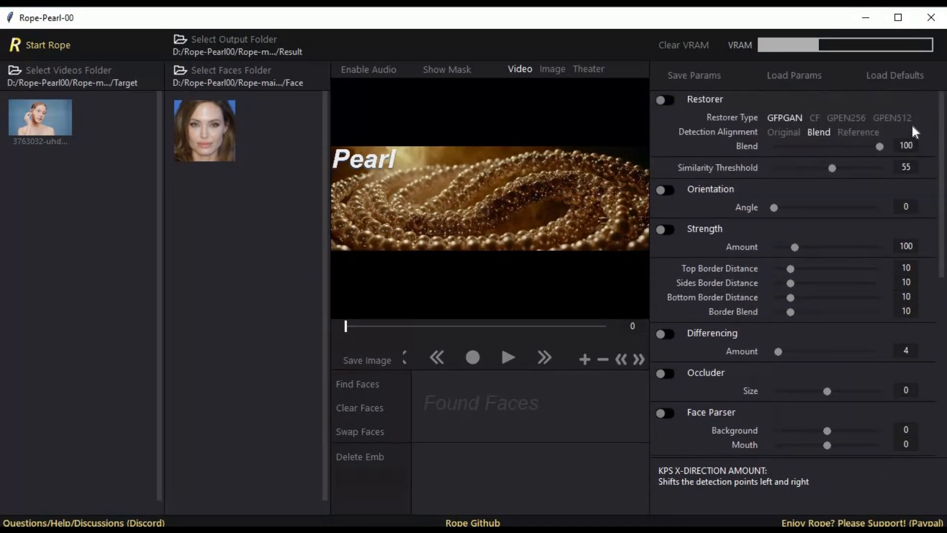
pyautogui.scroll(-3)
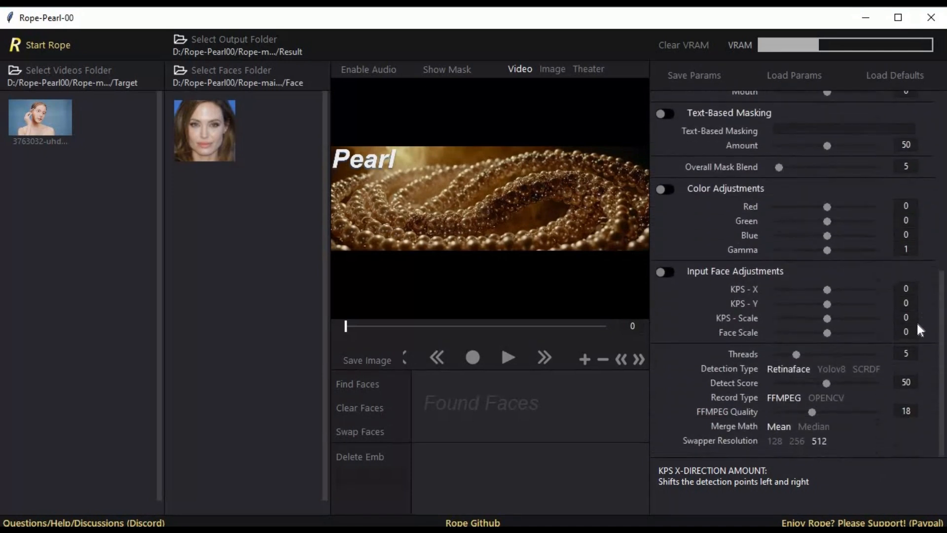
pyautogui.moveTo(492, 388)
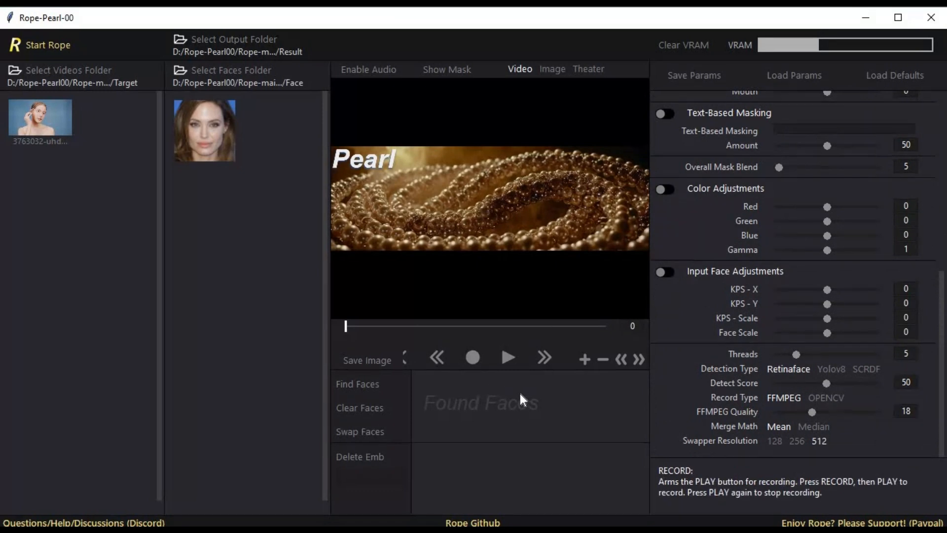
pyautogui.moveTo(518, 398)
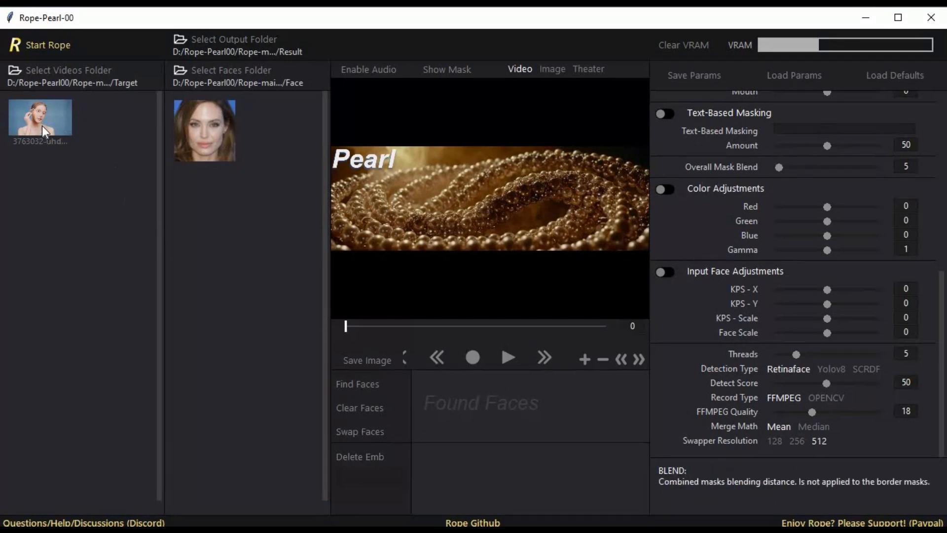
pyautogui.click(40, 118)
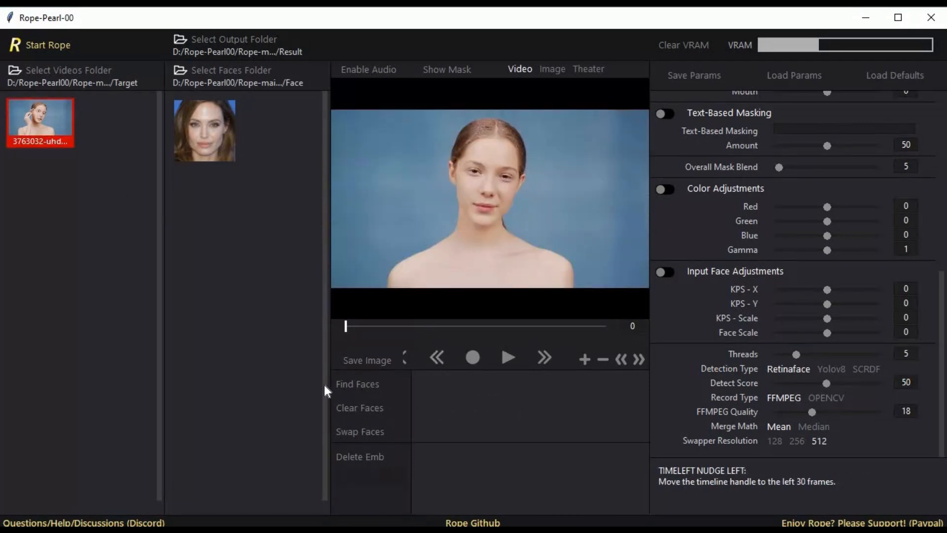
pyautogui.click(357, 383)
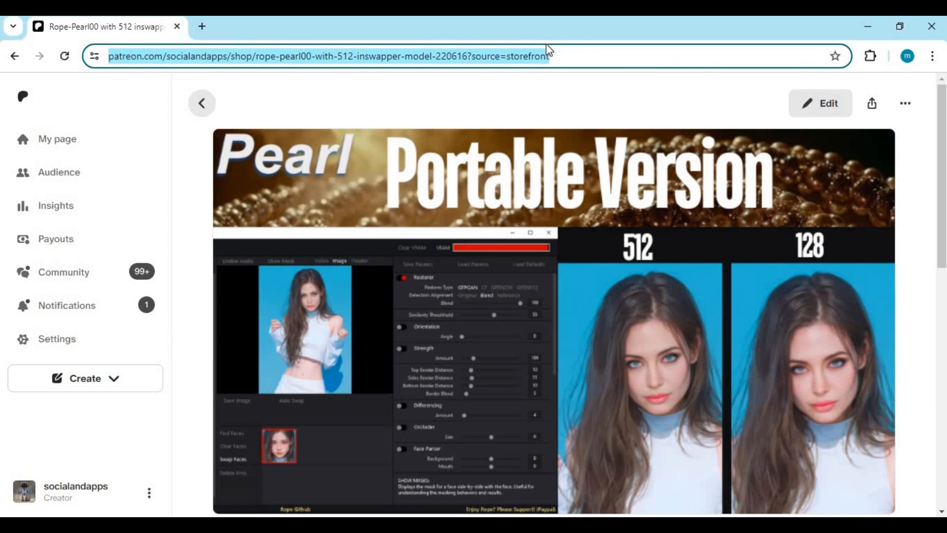
pyautogui.moveTo(541, 154)
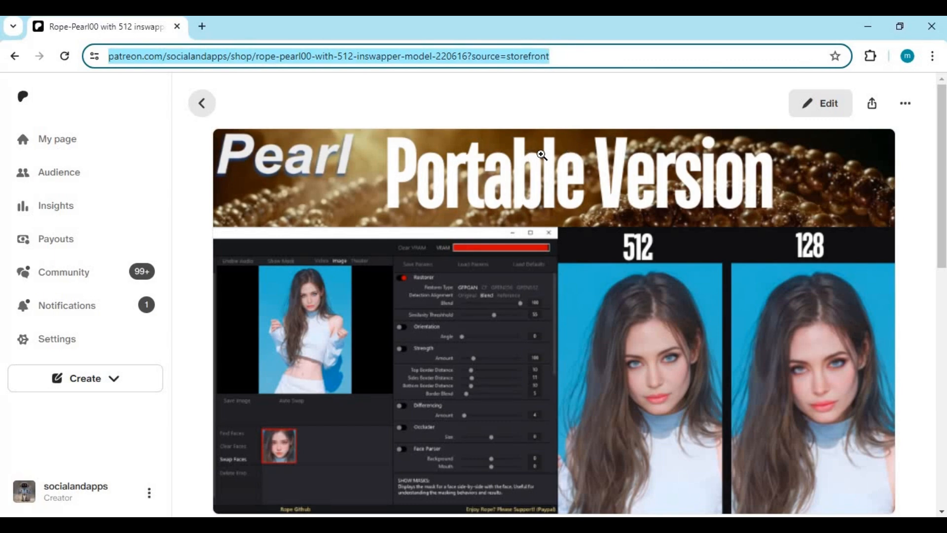
pyautogui.scroll(-3)
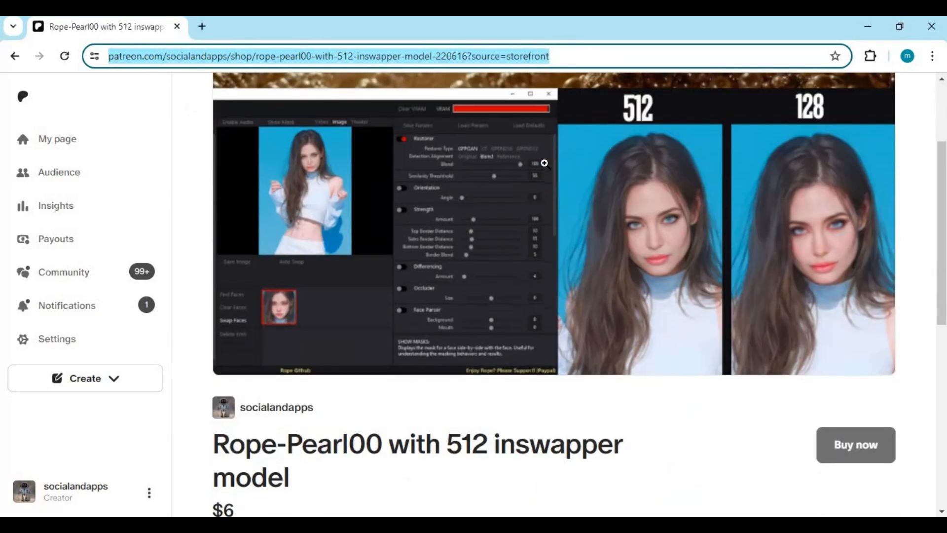
pyautogui.moveTo(646, 203)
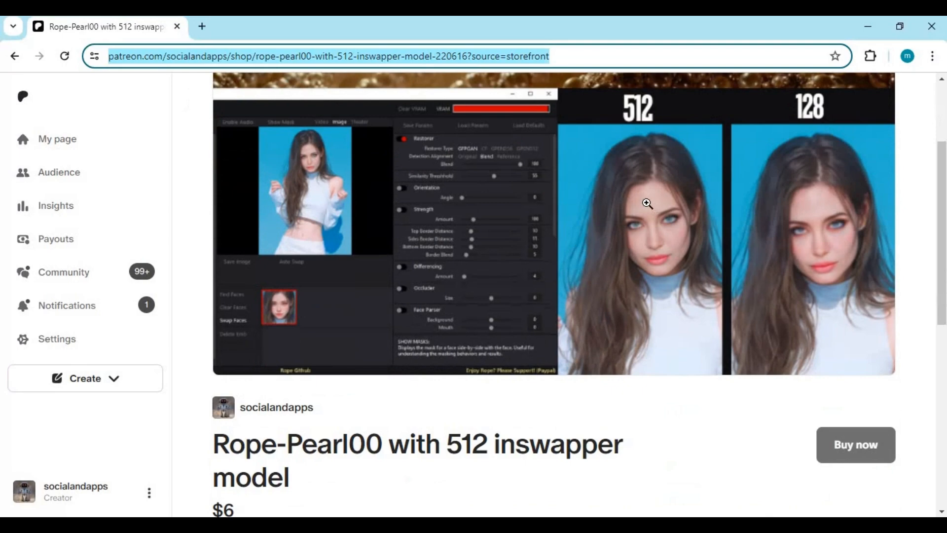
pyautogui.scroll(-3)
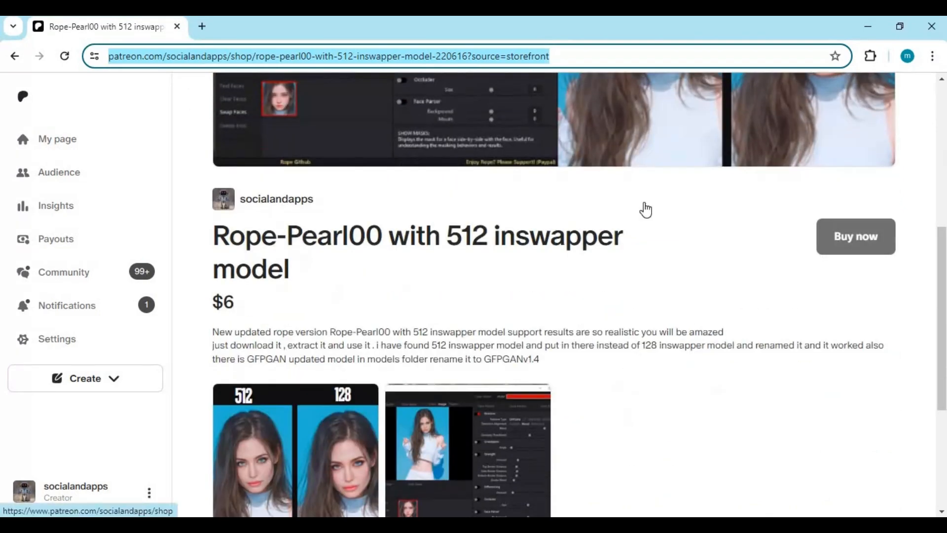
pyautogui.scroll(-3)
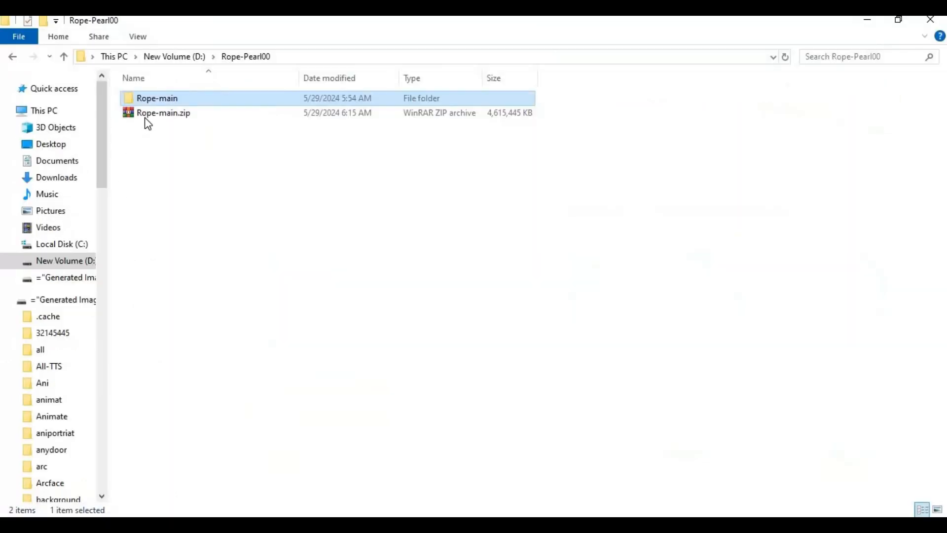
pyautogui.moveTo(164, 113)
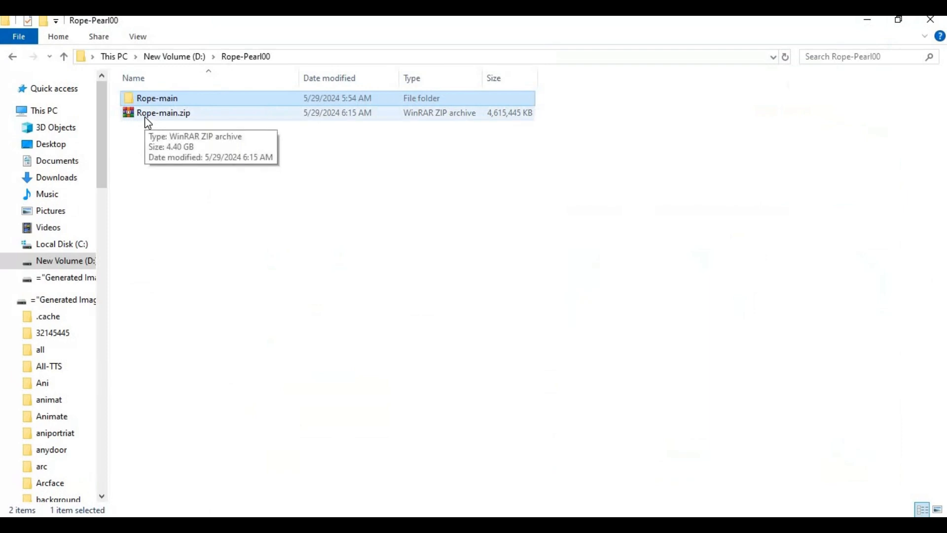
# - Open Rope-main to view its models, python, venv folders and Rope.bat
pyautogui.doubleClick(157, 97)
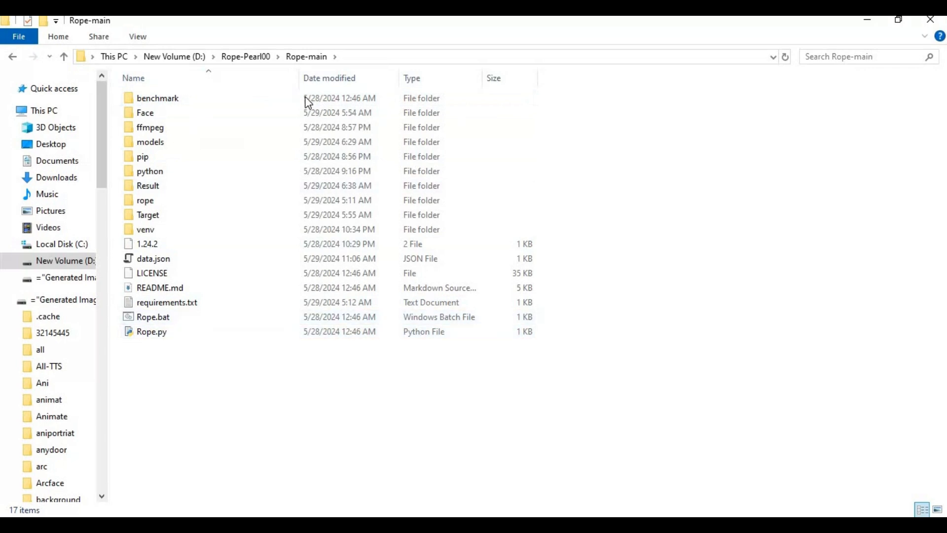
pyautogui.click(156, 98)
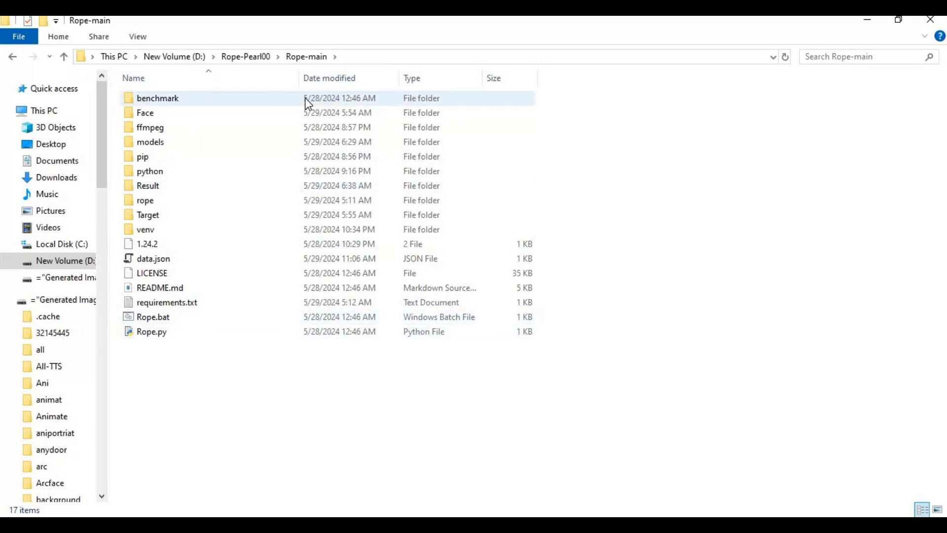
pyautogui.click(167, 302)
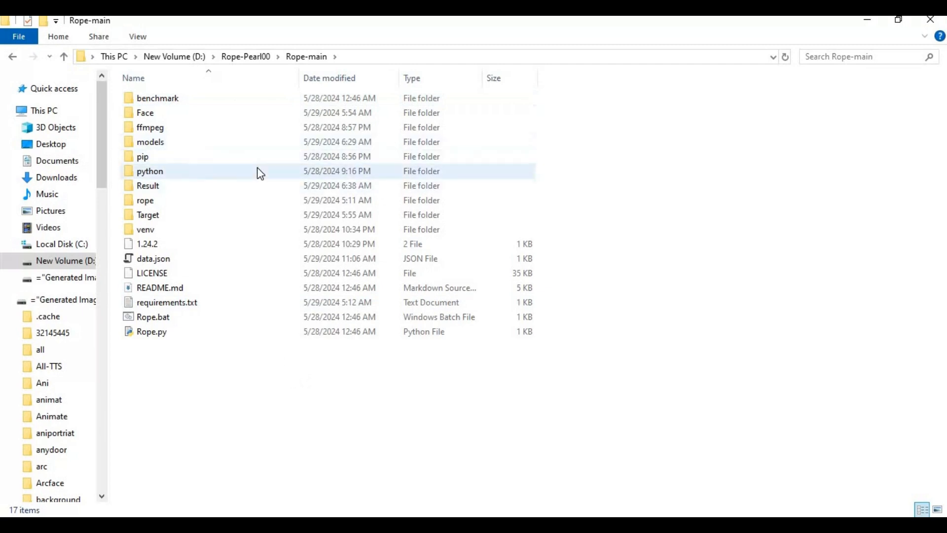
pyautogui.click(210, 375)
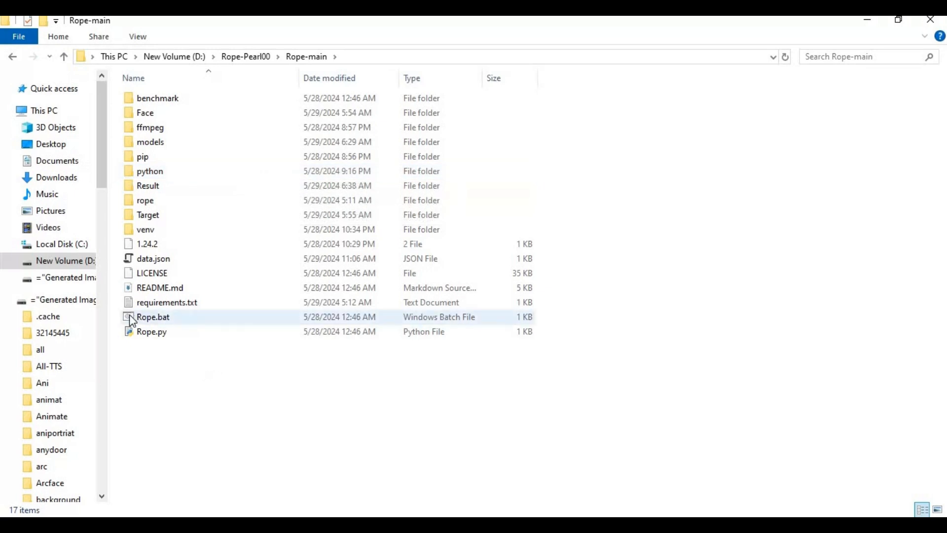
pyautogui.moveTo(152, 323)
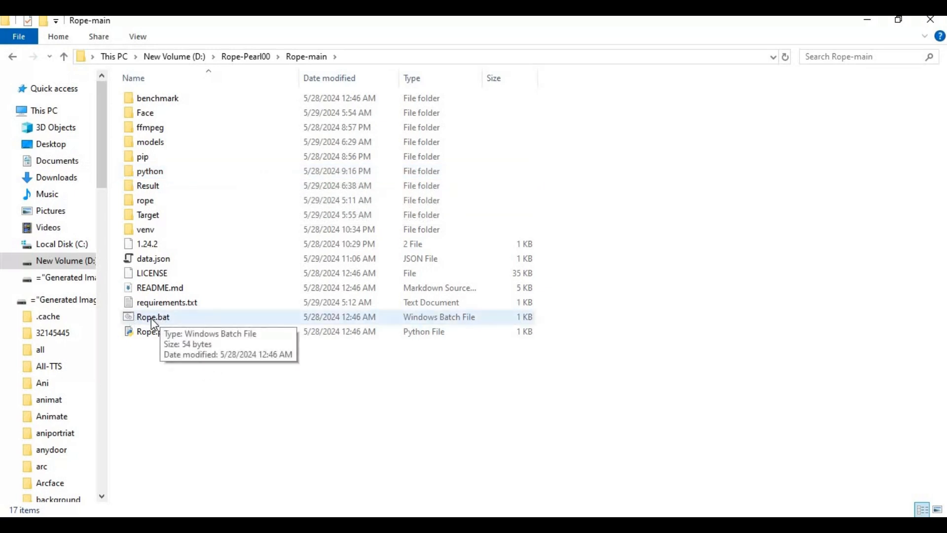
# - Launch Rope from Rope.bat and choose 512 for Swapper Resolution
pyautogui.doubleClick(153, 317)
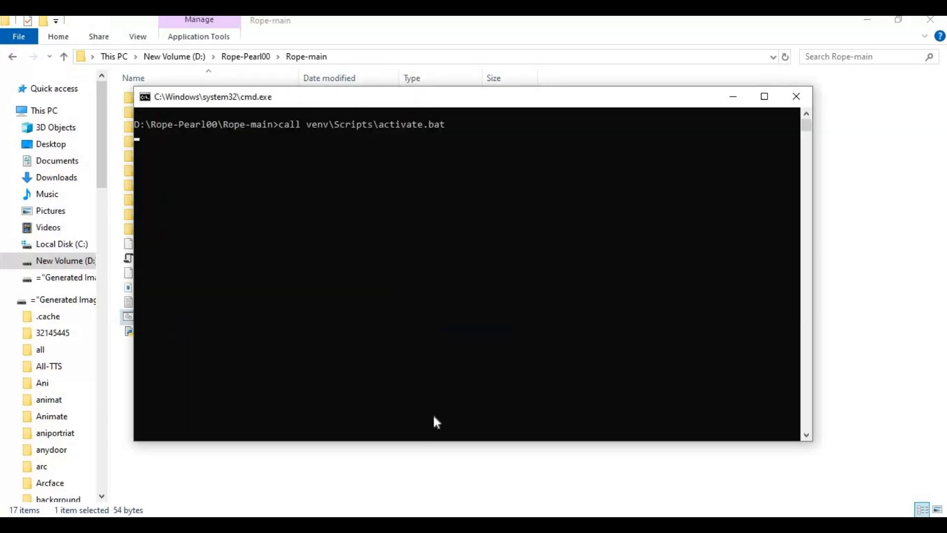
pyautogui.moveTo(446, 436)
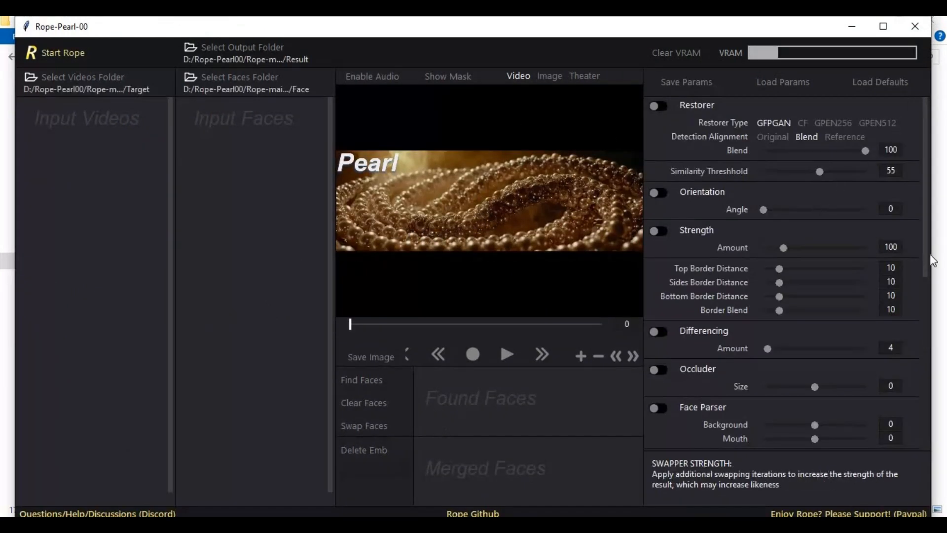
pyautogui.scroll(-3)
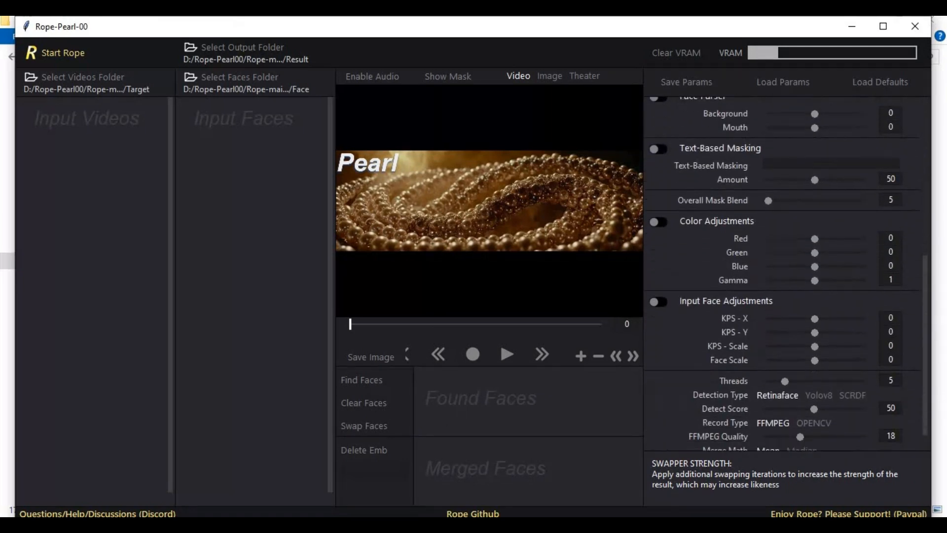
pyautogui.scroll(-3)
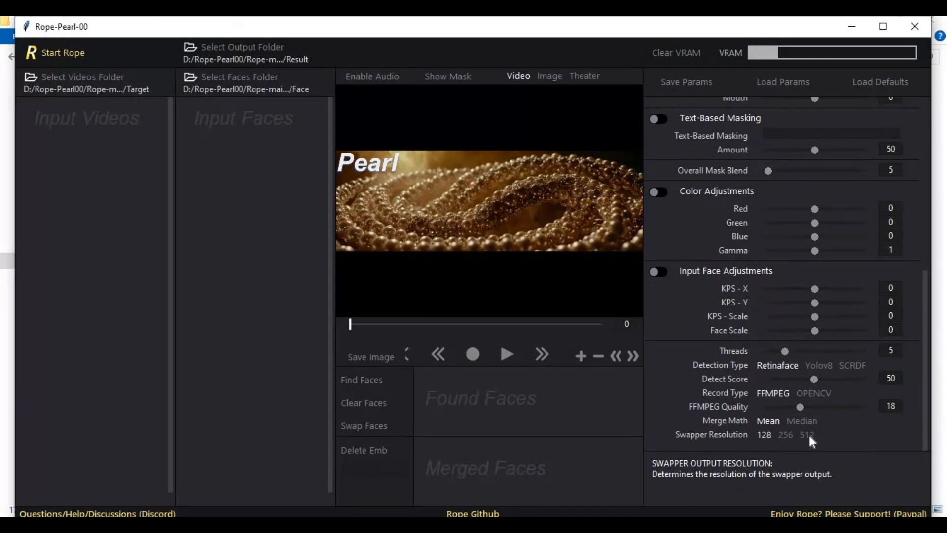
pyautogui.click(785, 435)
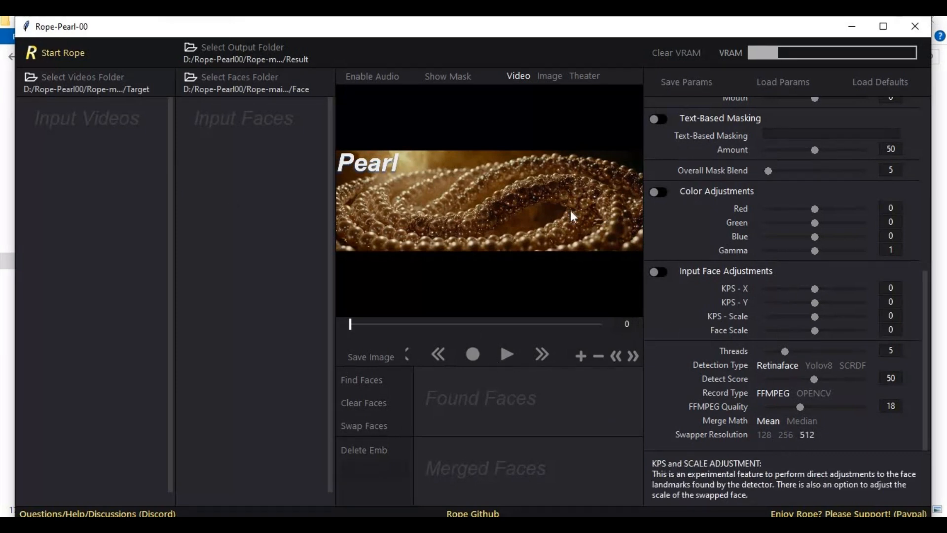
pyautogui.moveTo(556, 202)
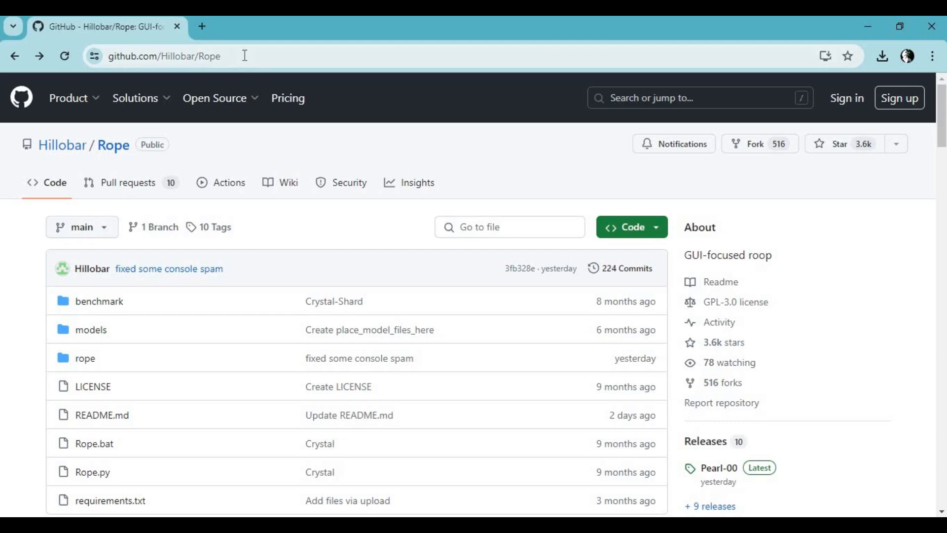
# - Browse the Hillobar/Rope repo and open the Pearl-00 release's source code assets
pyautogui.click(160, 56)
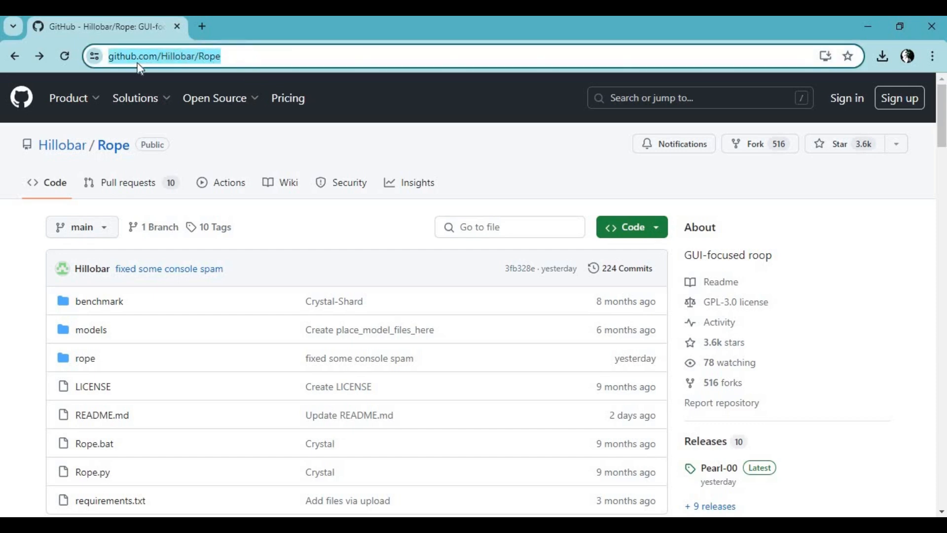
pyautogui.moveTo(404, 258)
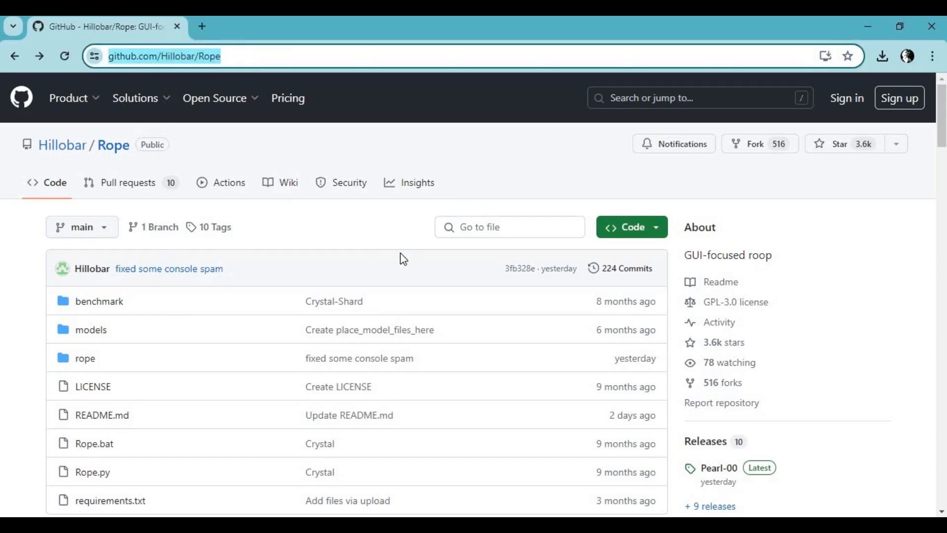
pyautogui.scroll(-3)
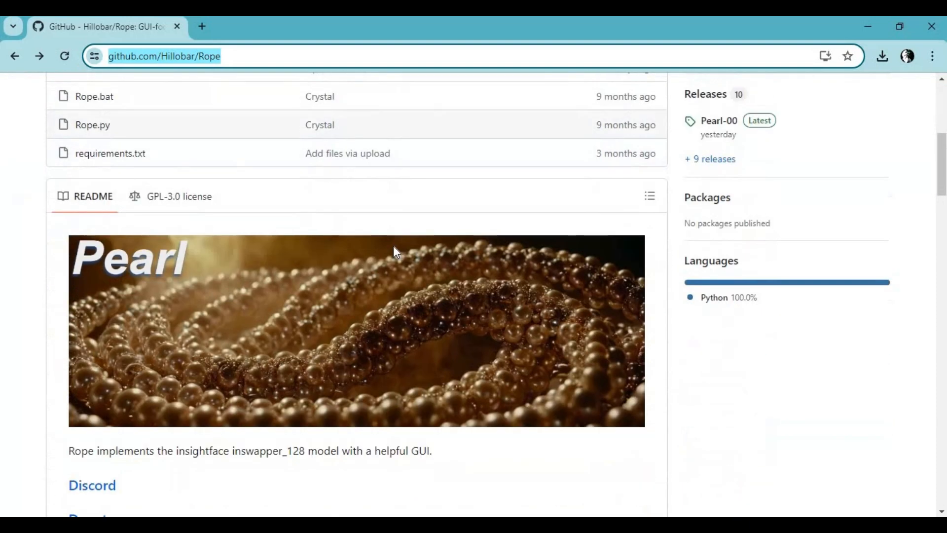
pyautogui.moveTo(514, 267)
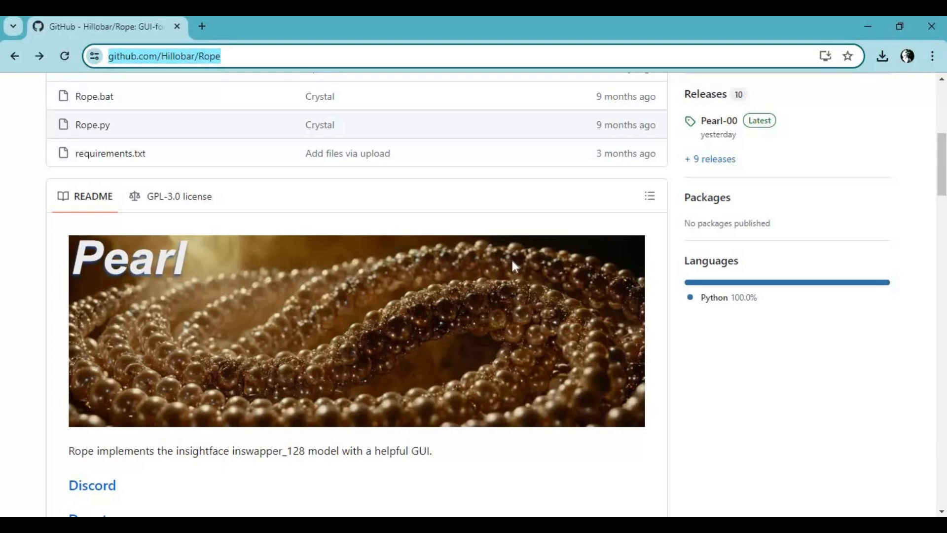
pyautogui.scroll(3)
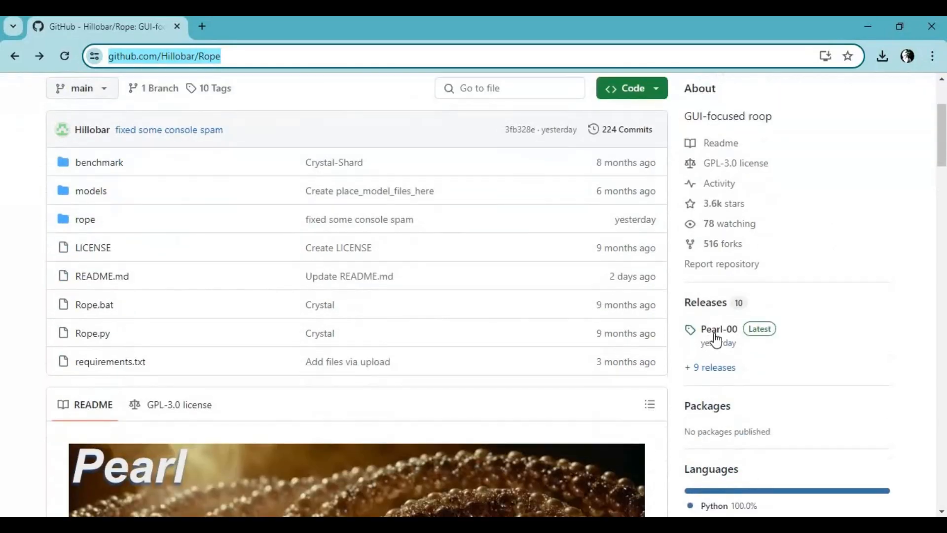
pyautogui.click(718, 328)
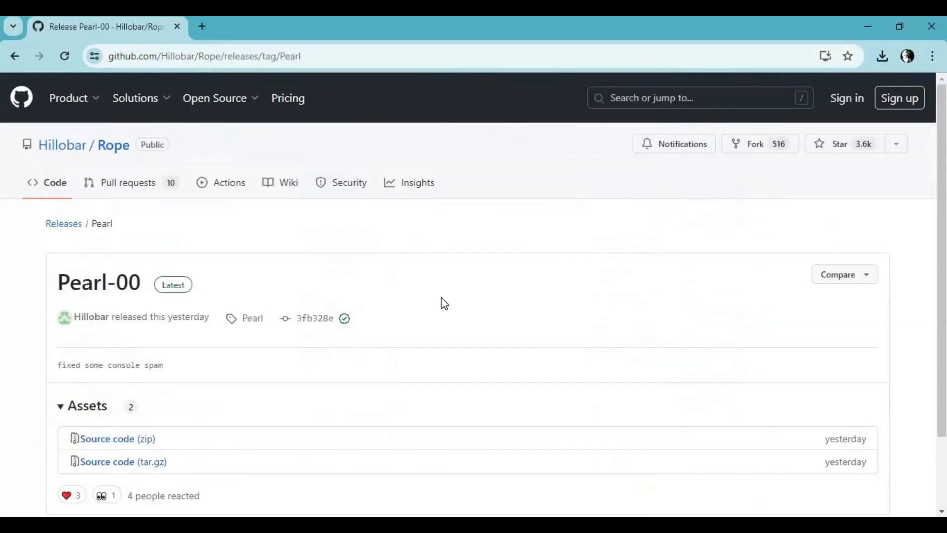
pyautogui.scroll(-3)
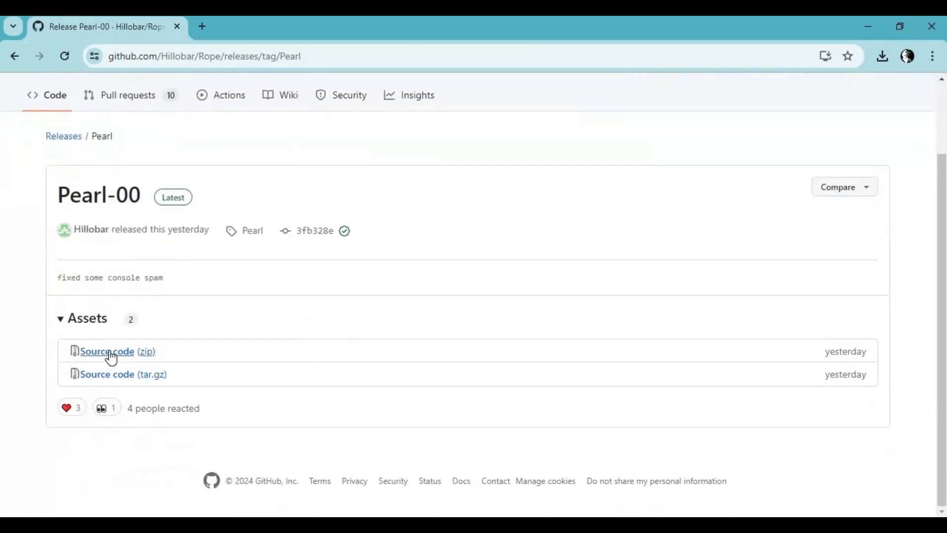
pyautogui.moveTo(142, 356)
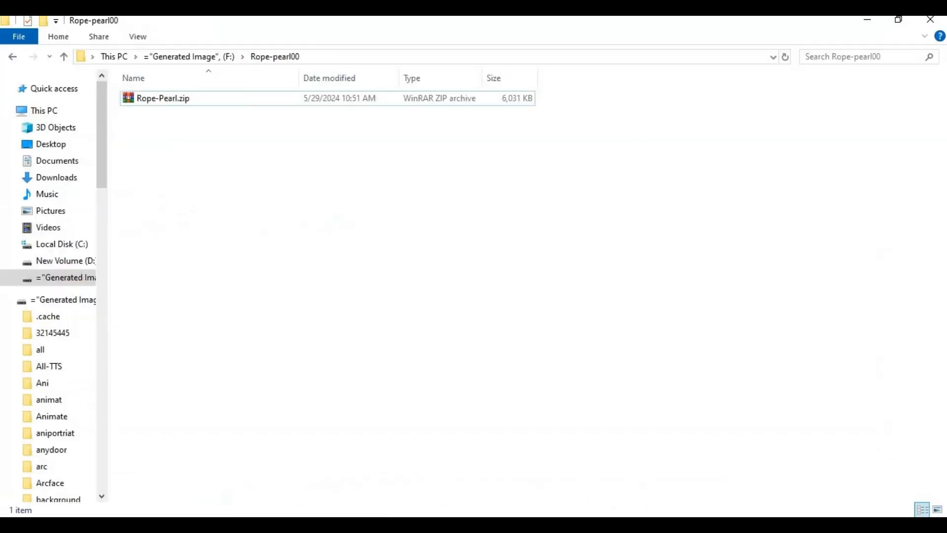
# - Extract Rope-Pearl.zip in place and open the new Rope-Pearl folder
pyautogui.rightClick(162, 98)
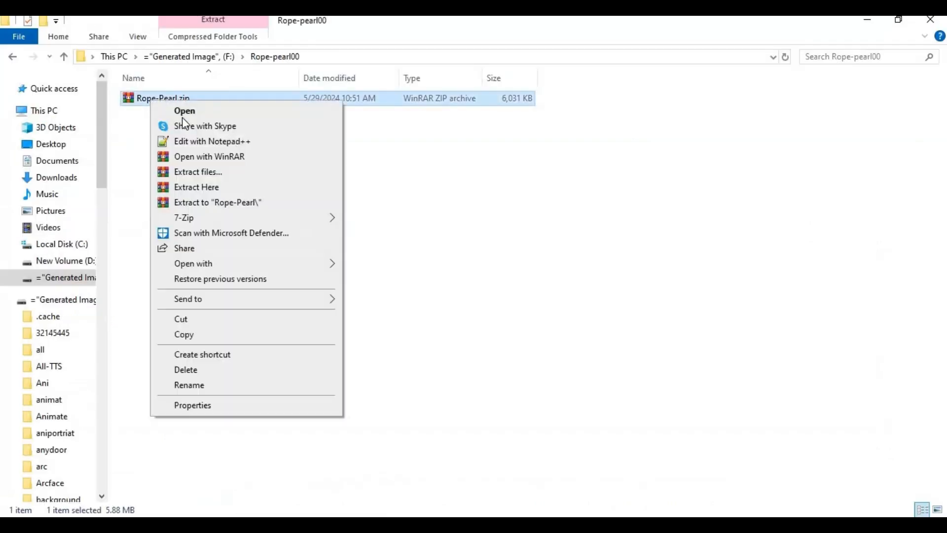
pyautogui.click(196, 186)
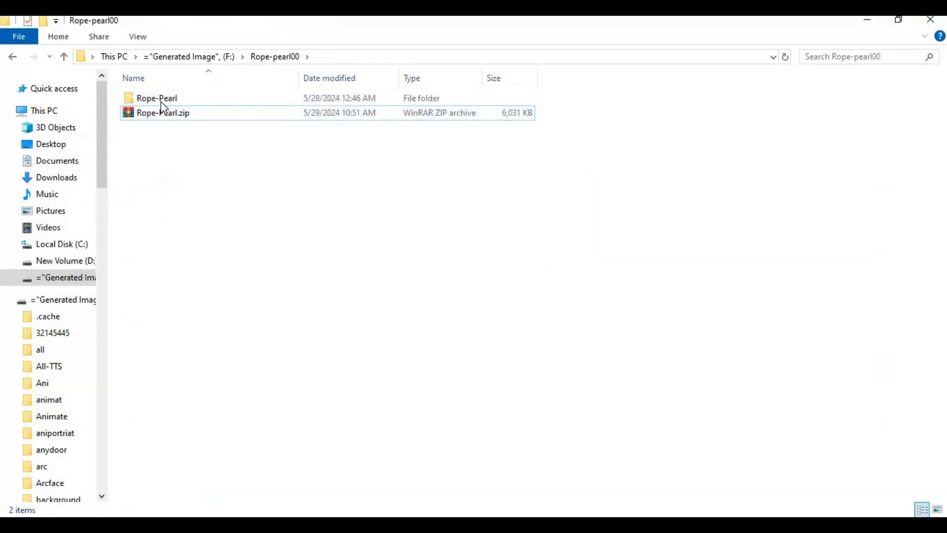
pyautogui.doubleClick(156, 98)
pyautogui.write('an')
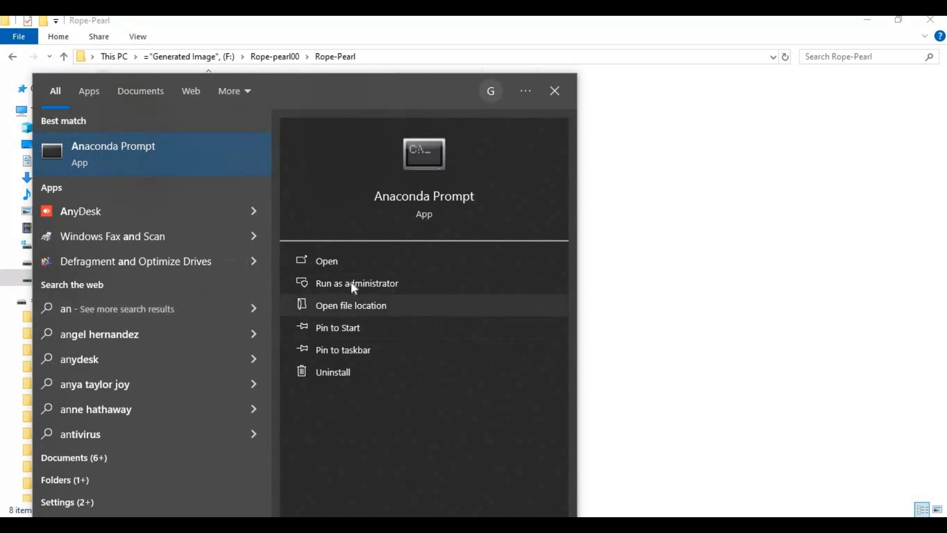
# - Open an administrator Anaconda Prompt and move into the Rope-Pearl folder on drive F
pyautogui.click(355, 283)
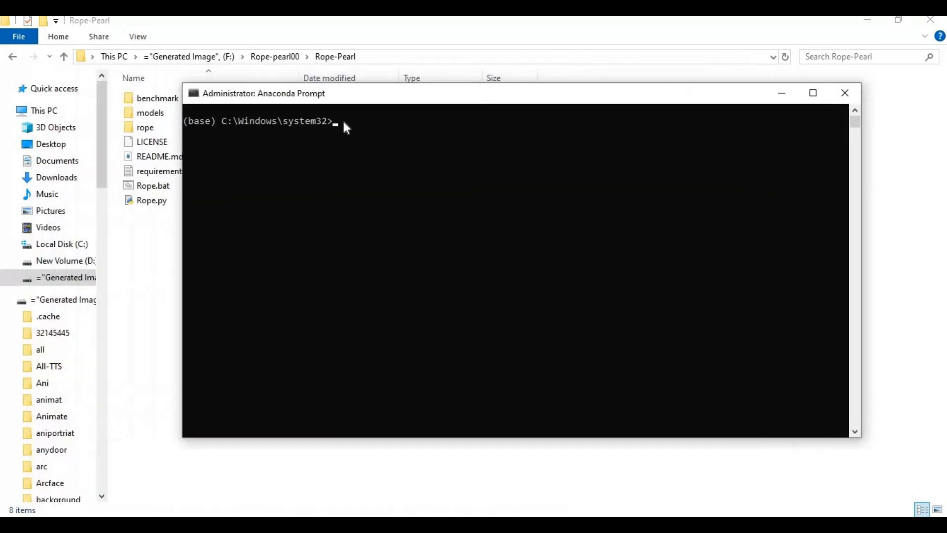
pyautogui.moveTo(401, 185)
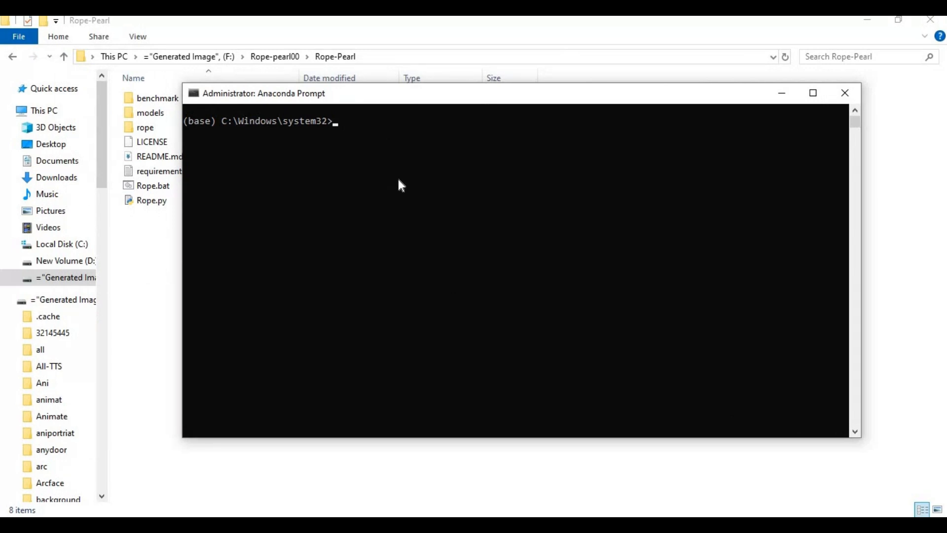
pyautogui.write('f')
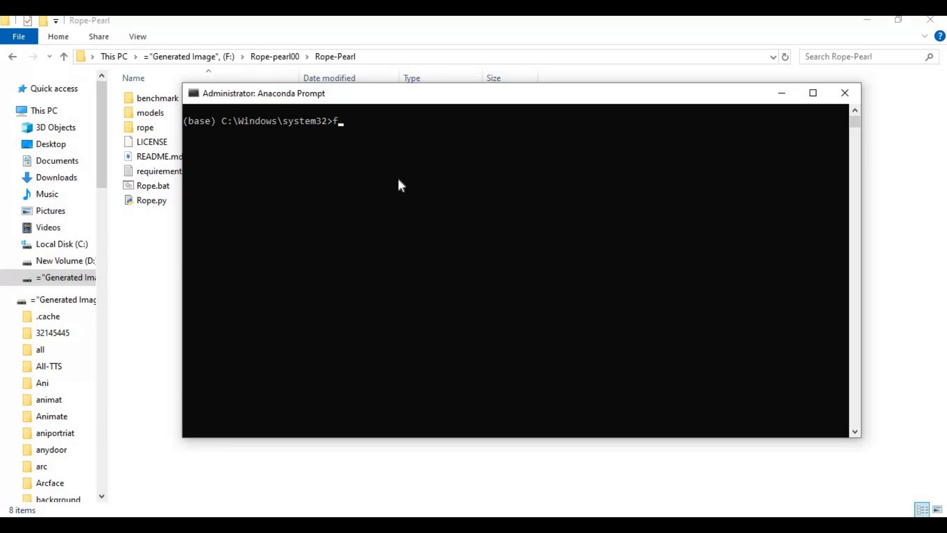
pyautogui.press('Return')
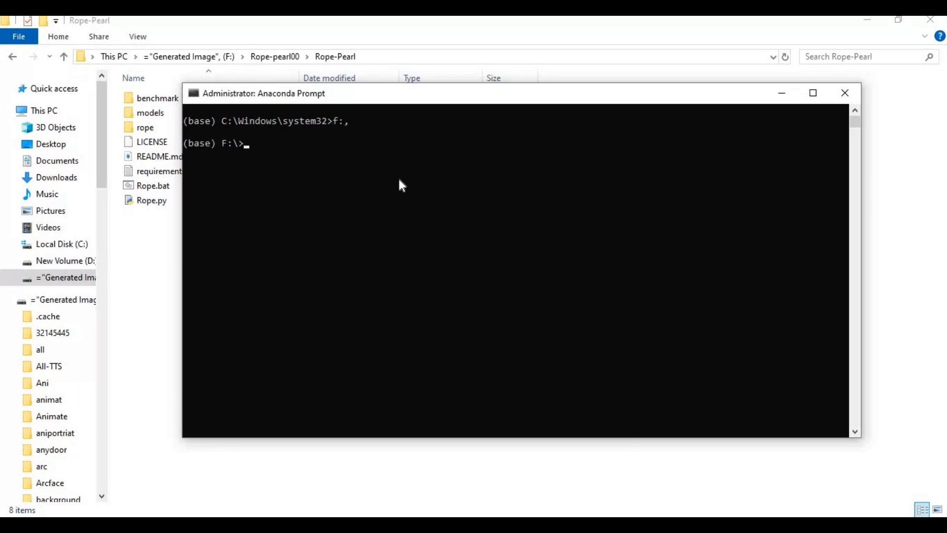
pyautogui.write('cd')
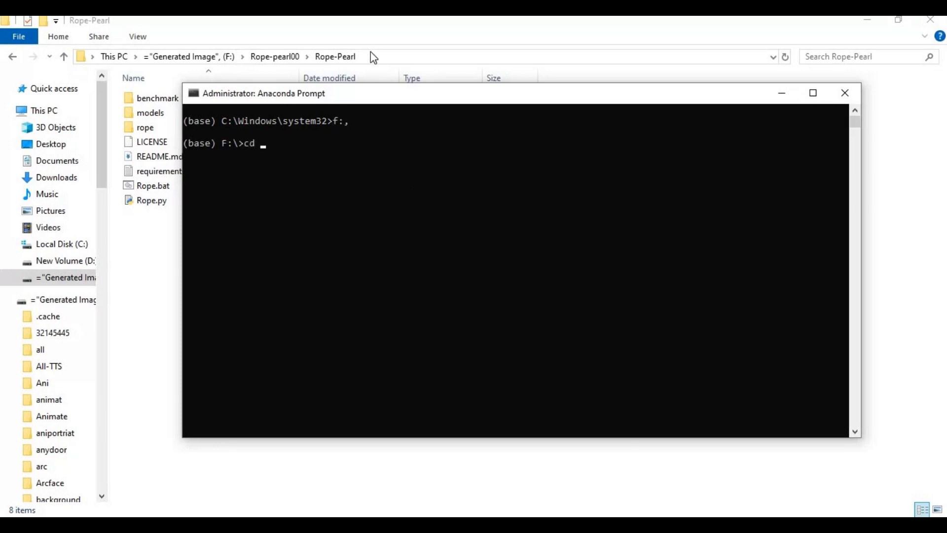
pyautogui.rightClick(139, 56)
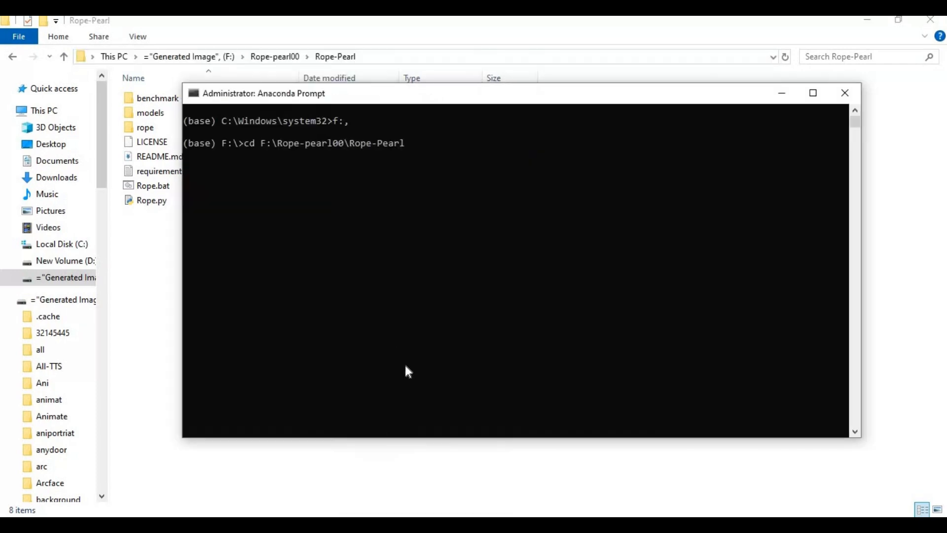
pyautogui.press('Return')
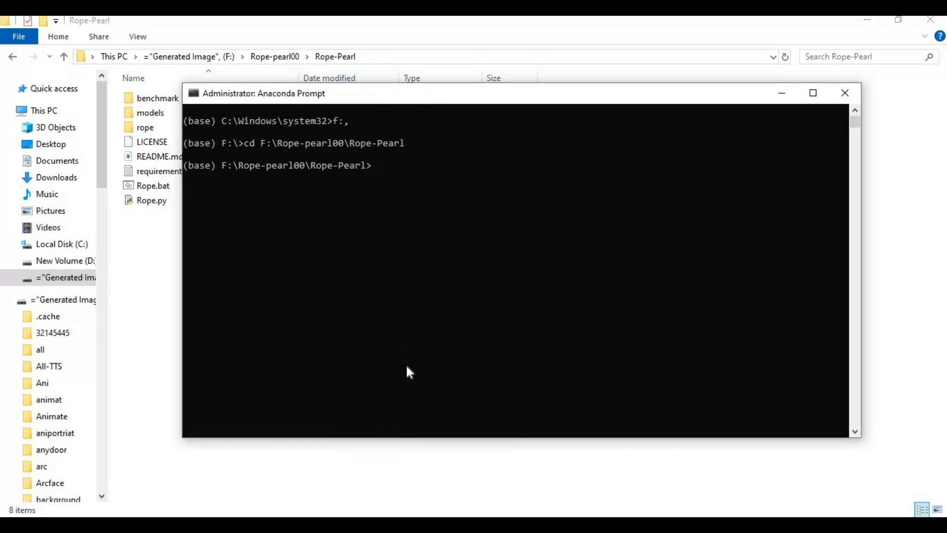
# - Create a Python 3.10 virtual environment named venv with py -3.10 -m venv venv
pyautogui.write('py')
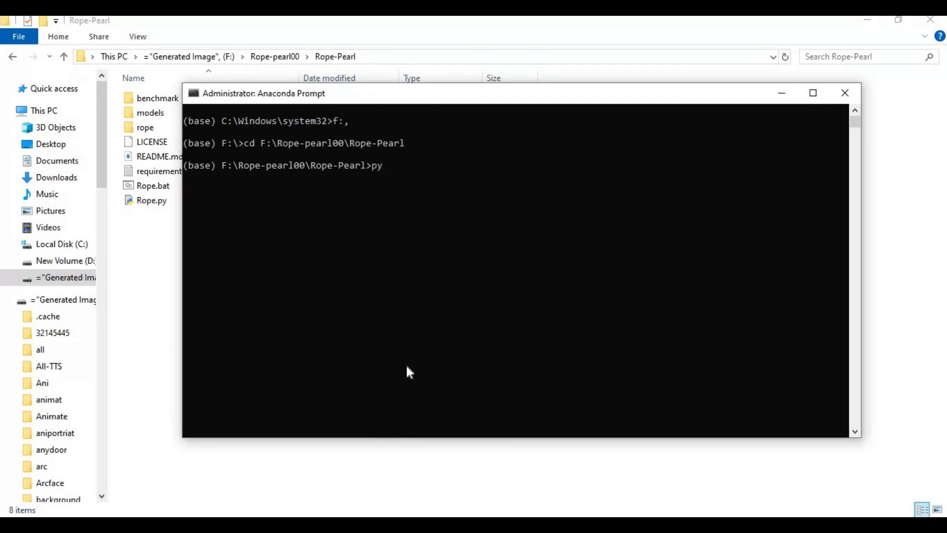
pyautogui.write('-3.')
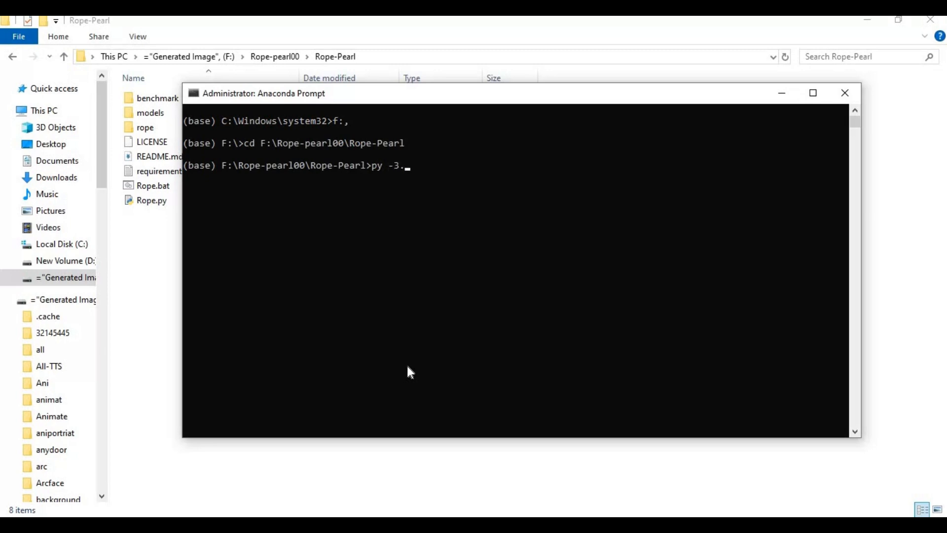
pyautogui.write('10 0')
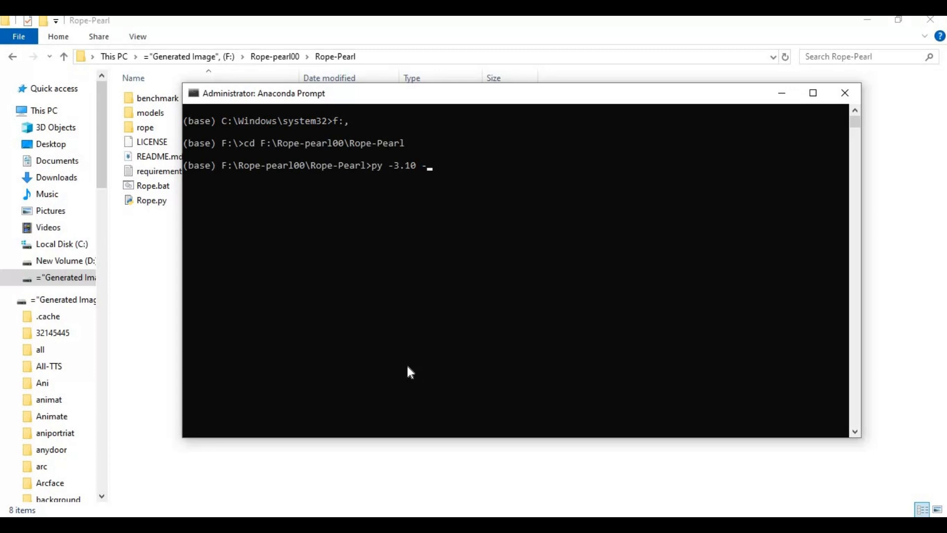
pyautogui.write('m ven')
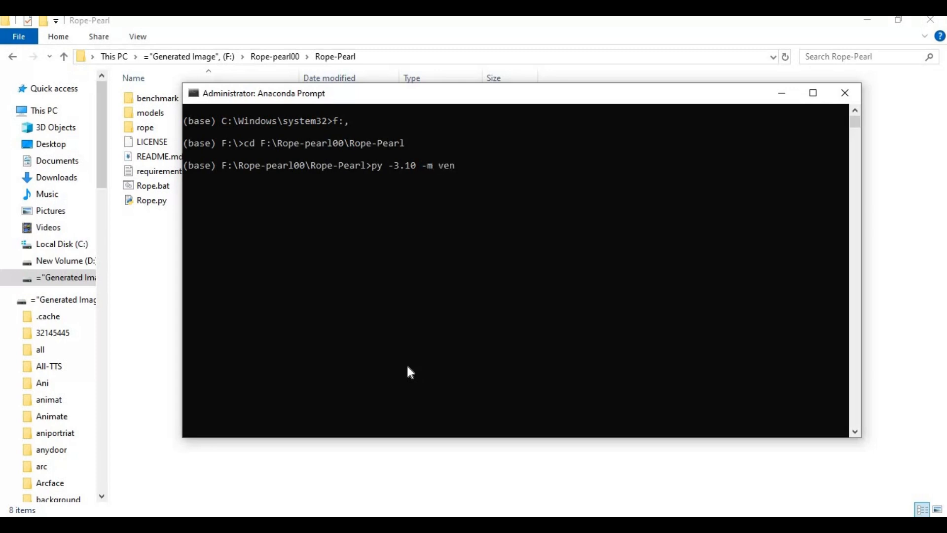
pyautogui.write('v ve')
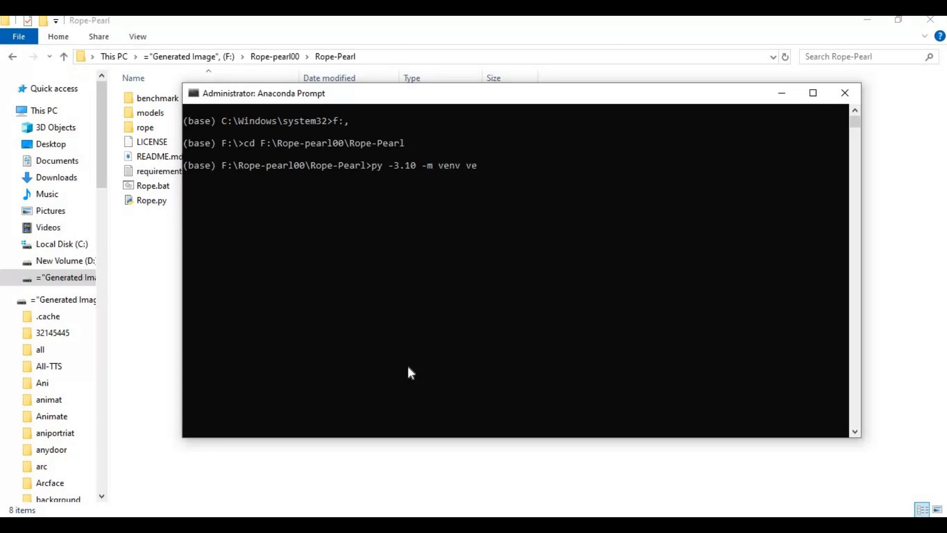
pyautogui.write('nv')
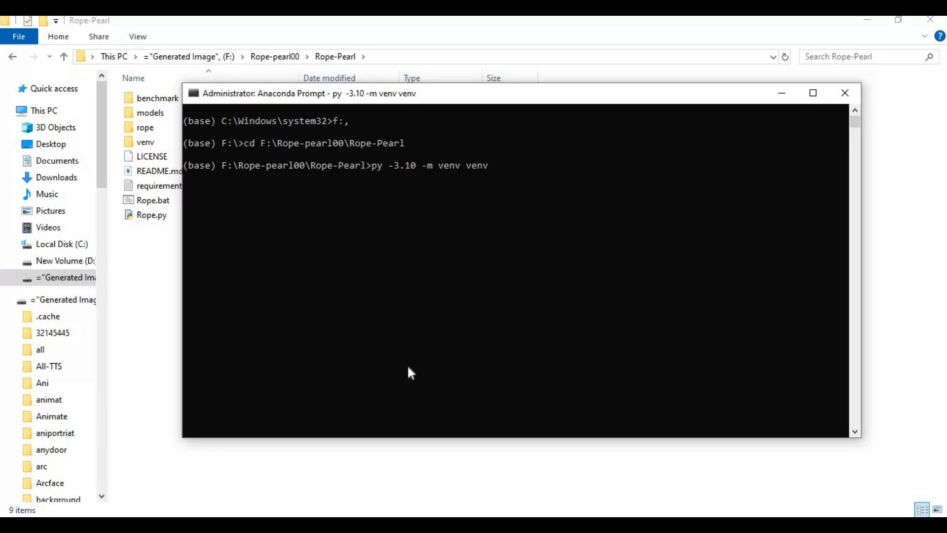
pyautogui.press('Return')
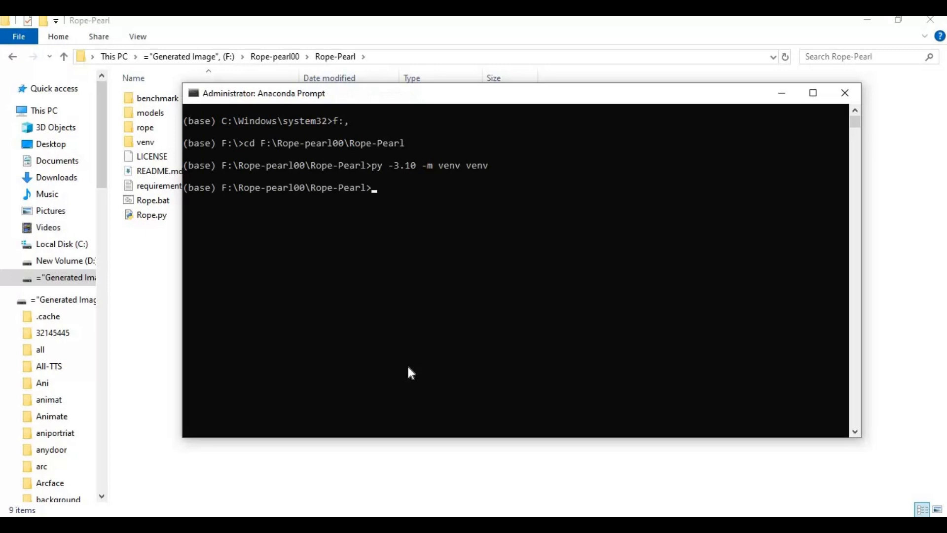
# - Activate the environment by running venv\scripts\activate
pyautogui.write('venv')
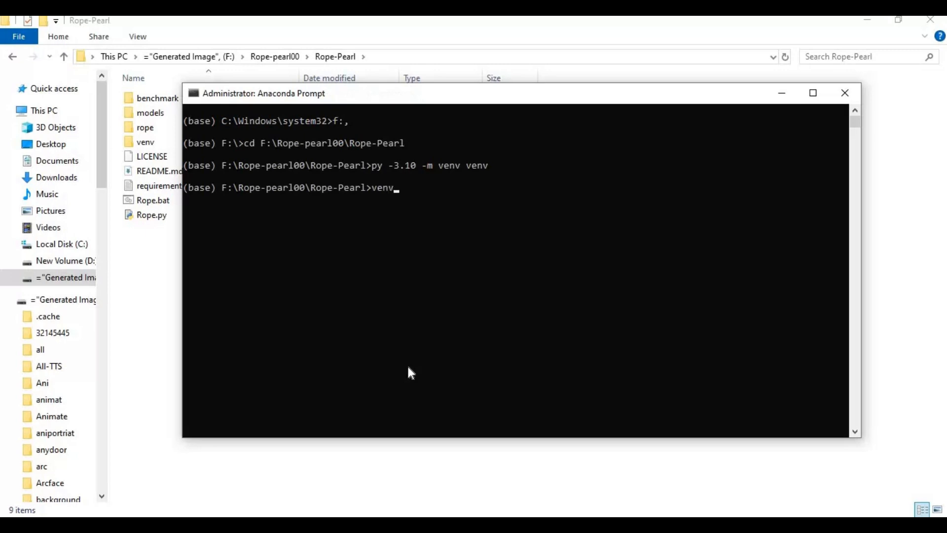
pyautogui.write('\\scripts')
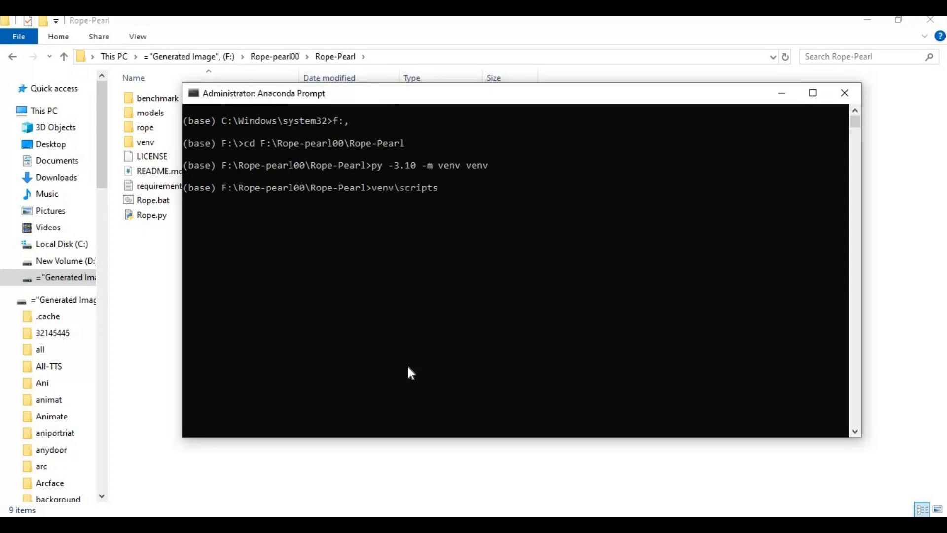
pyautogui.write('\\ac')
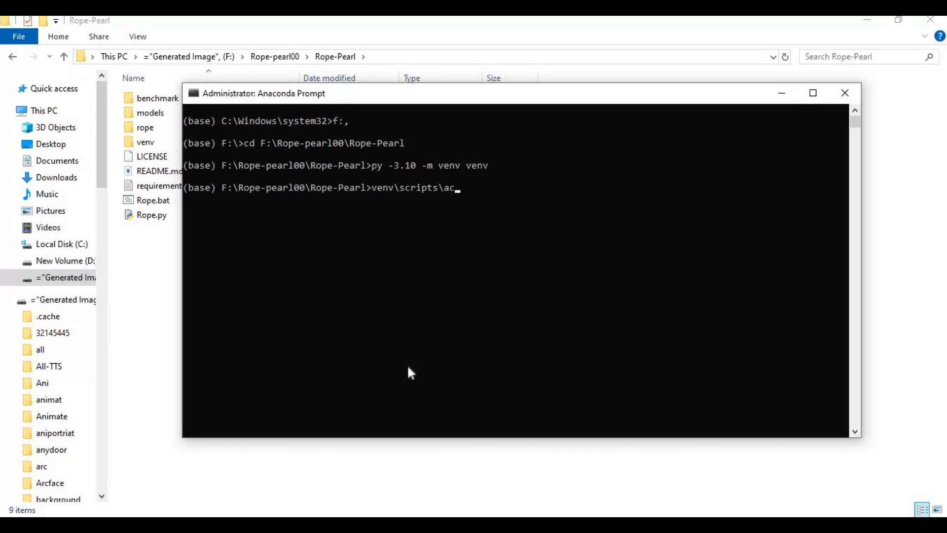
pyautogui.write('tivate')
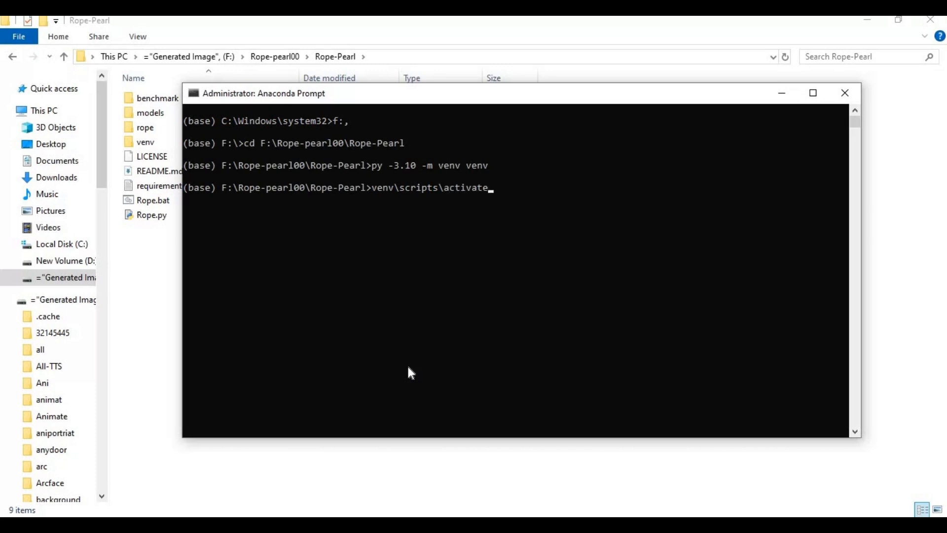
pyautogui.press('Return')
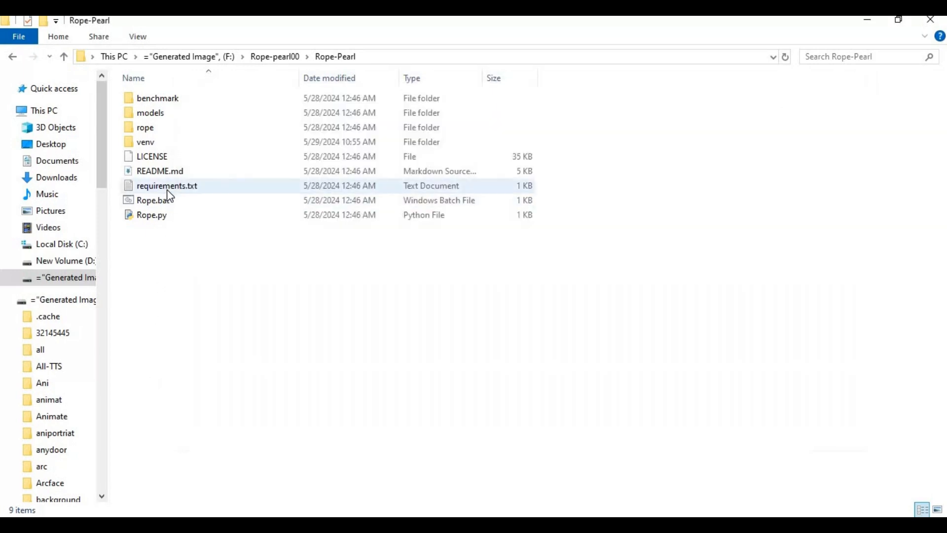
# - Edit requirements.txt in Notepad++ so numpy is pinned to 1.24.2
pyautogui.rightClick(167, 185)
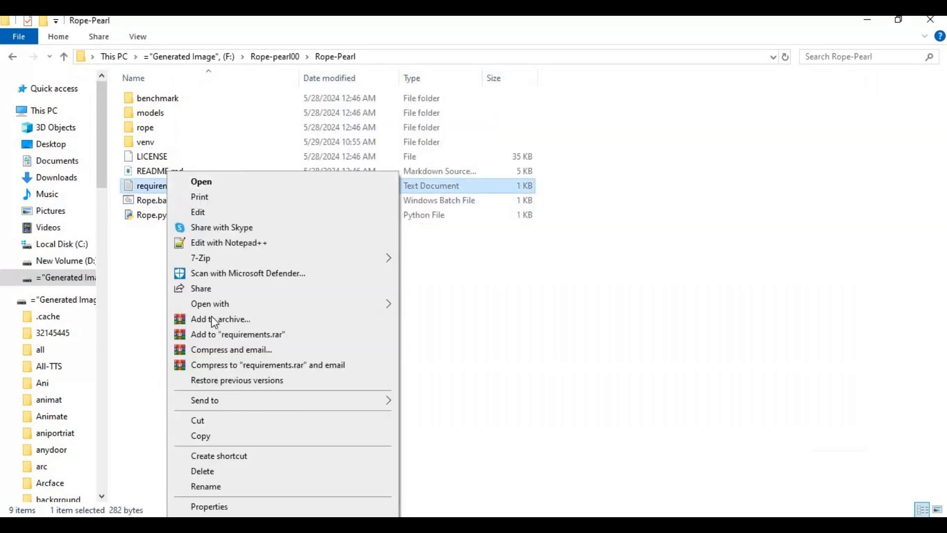
pyautogui.moveTo(271, 294)
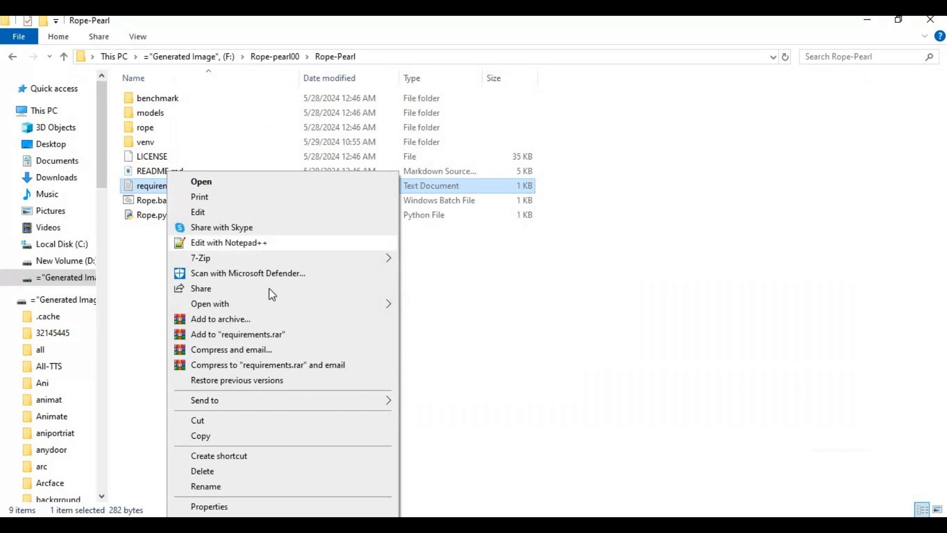
pyautogui.click(229, 242)
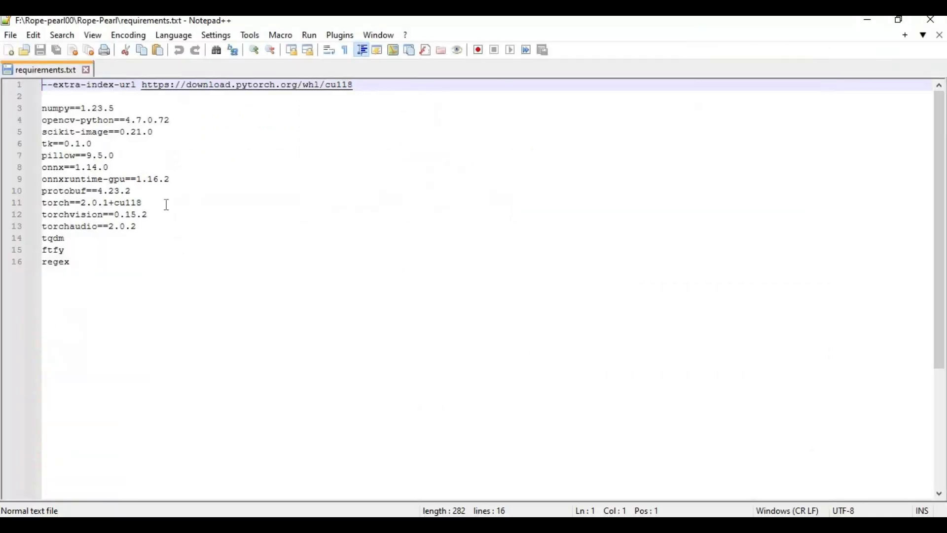
pyautogui.click(102, 108)
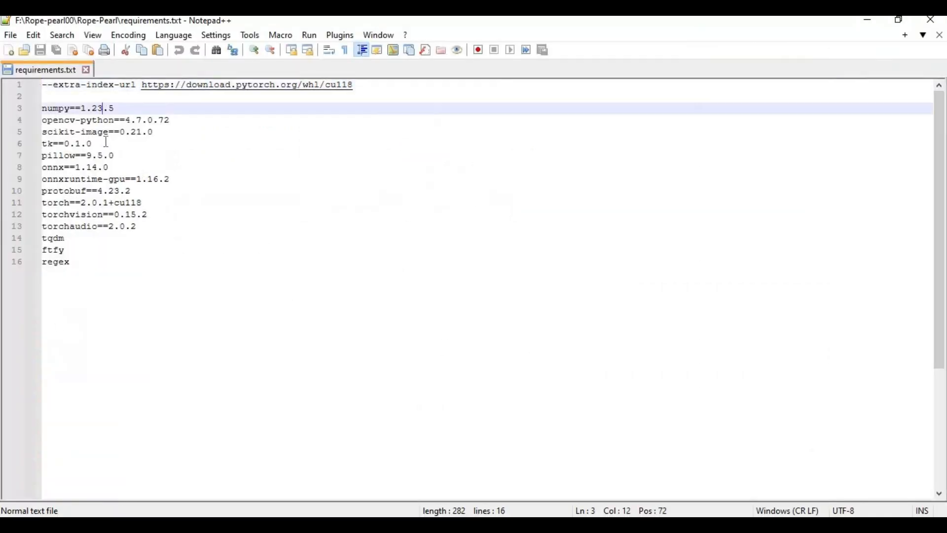
pyautogui.press('Backspace')
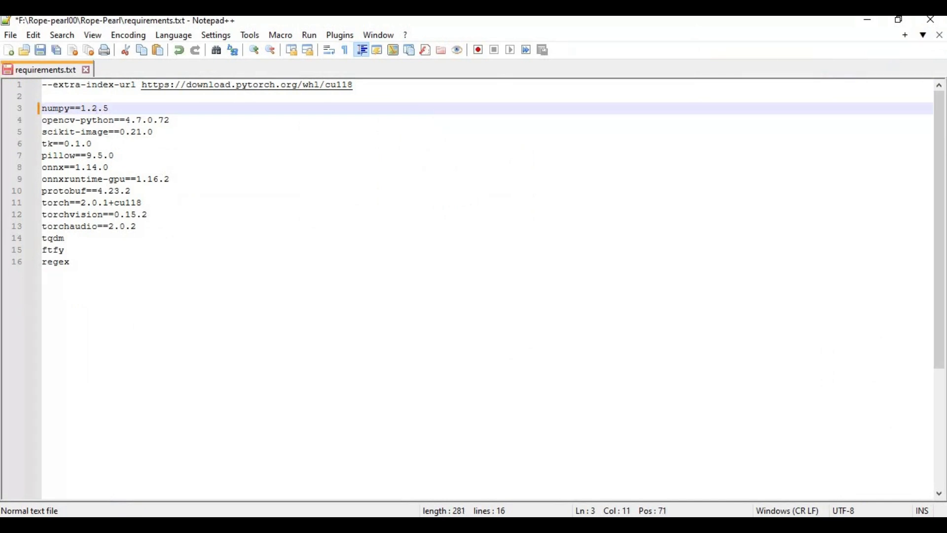
pyautogui.write('24')
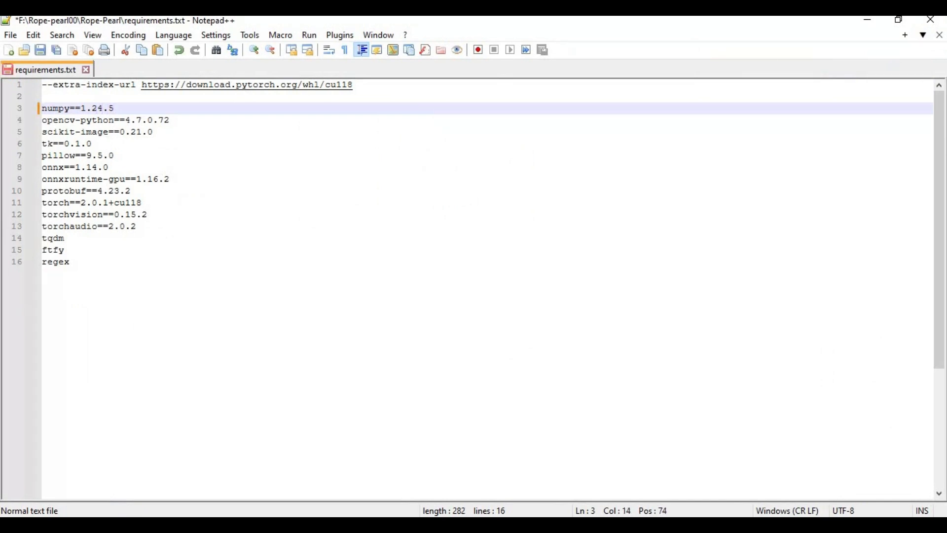
pyautogui.write('2')
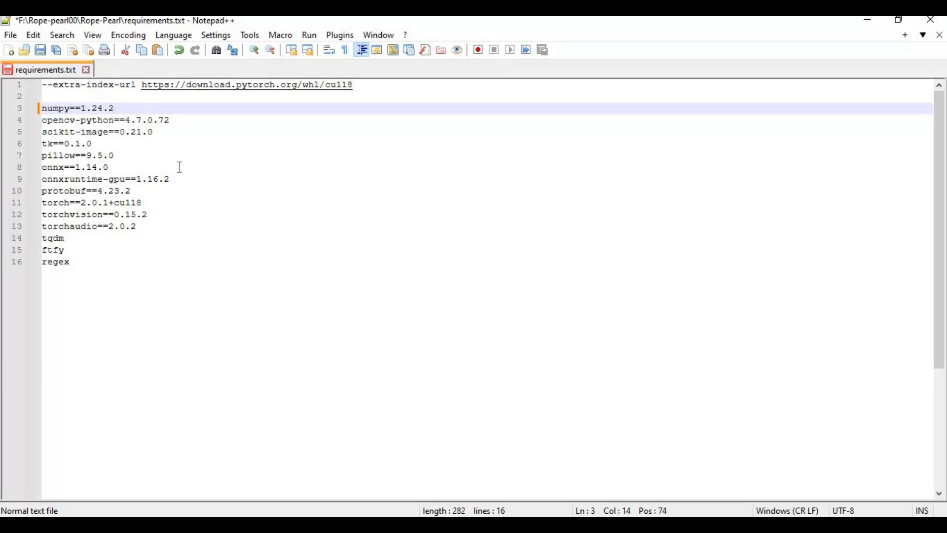
pyautogui.click(129, 191)
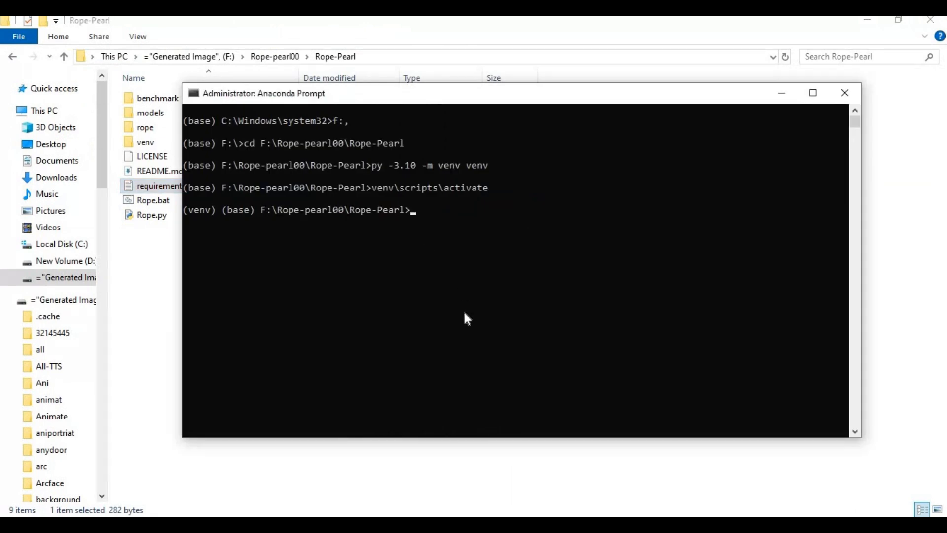
# - Run pip install -r requirements.txt to install gradio and the other dependencies
pyautogui.write('pip')
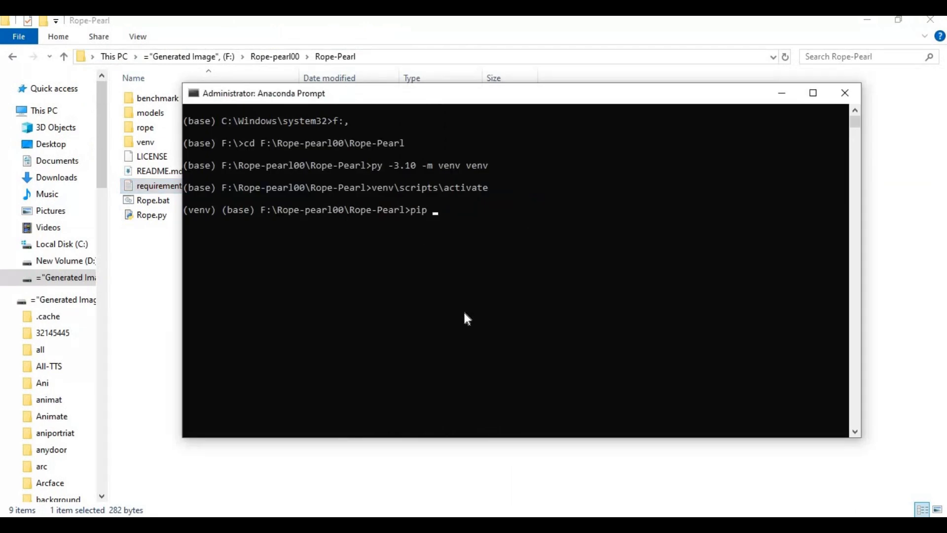
pyautogui.write('install')
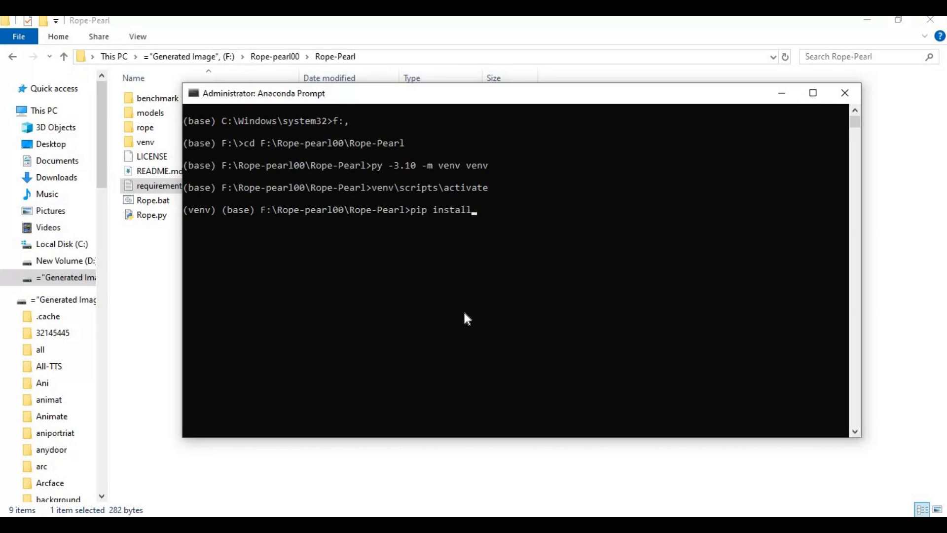
pyautogui.write('-r')
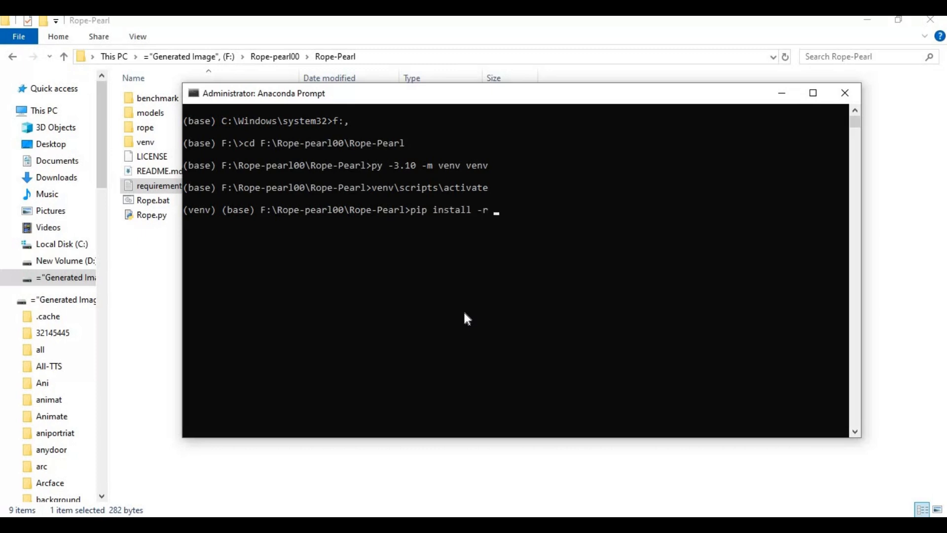
pyautogui.write('equiremen')
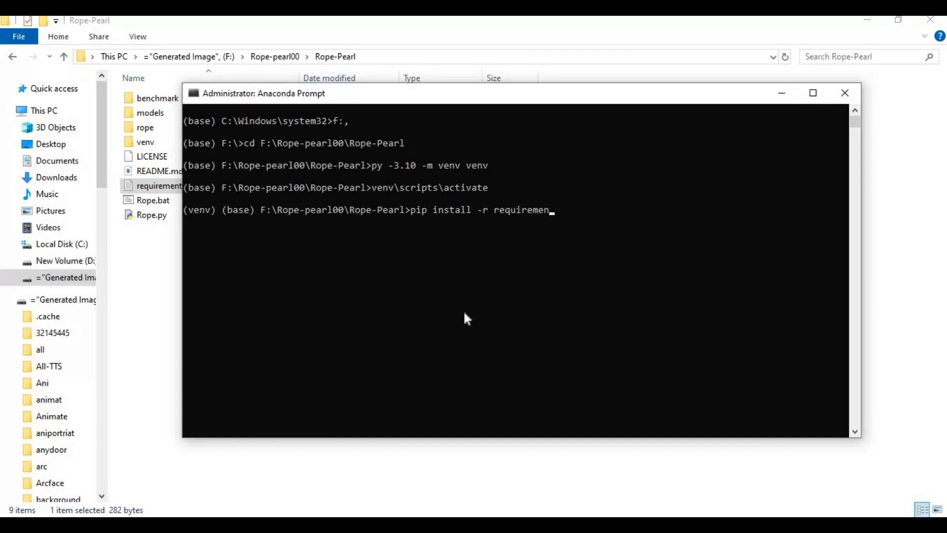
pyautogui.write('ts.t')
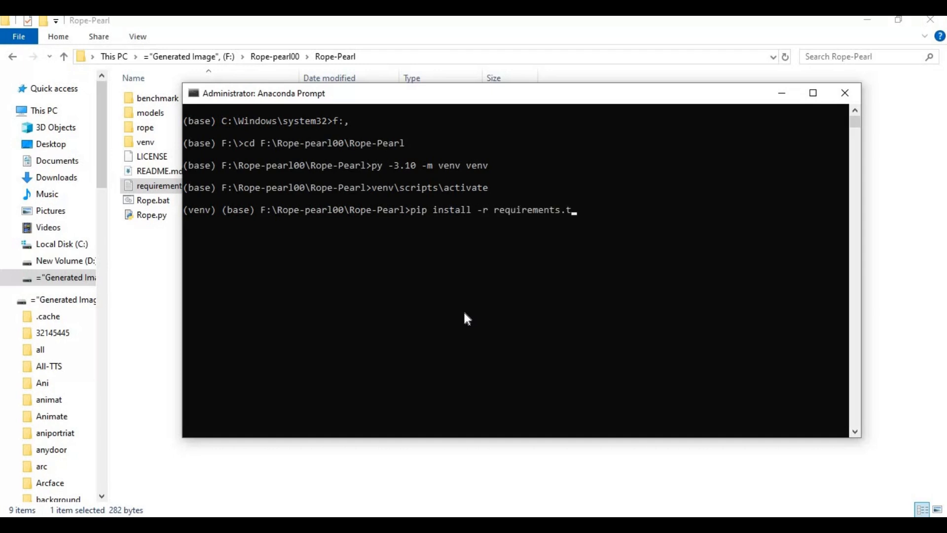
pyautogui.press('Return')
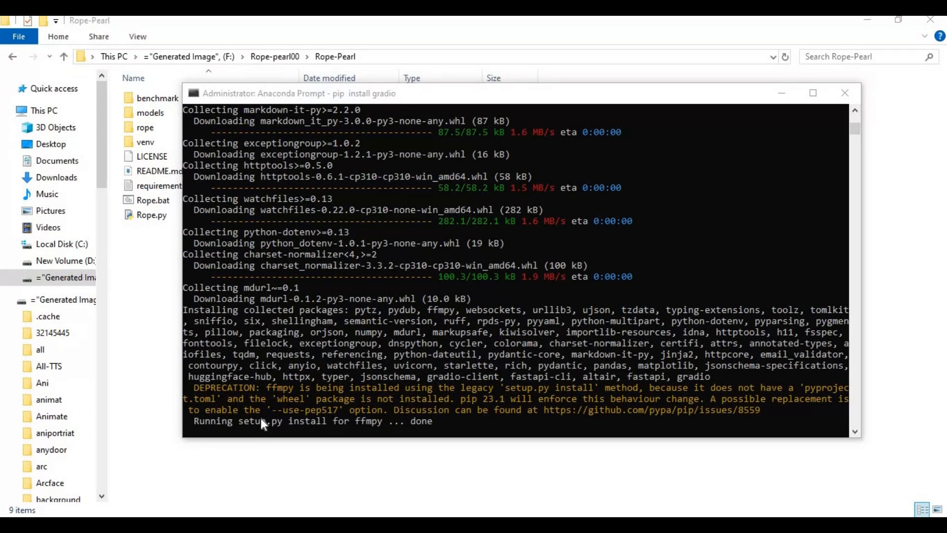
pyautogui.moveTo(264, 443)
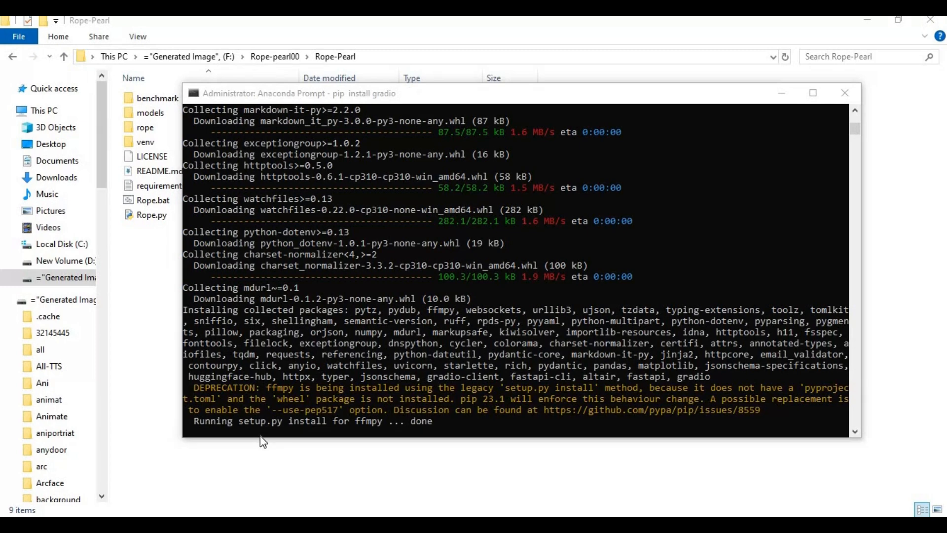
pyautogui.moveTo(253, 434)
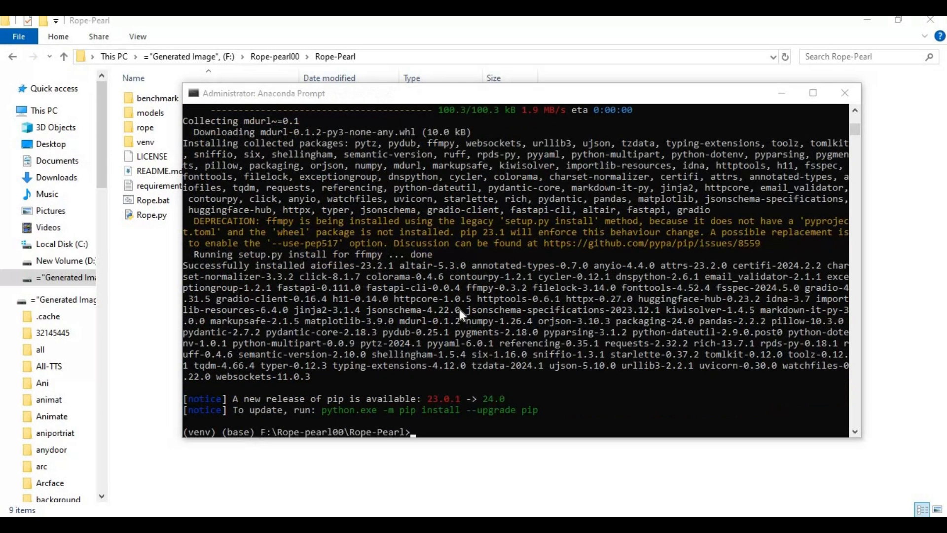
pyautogui.moveTo(536, 397)
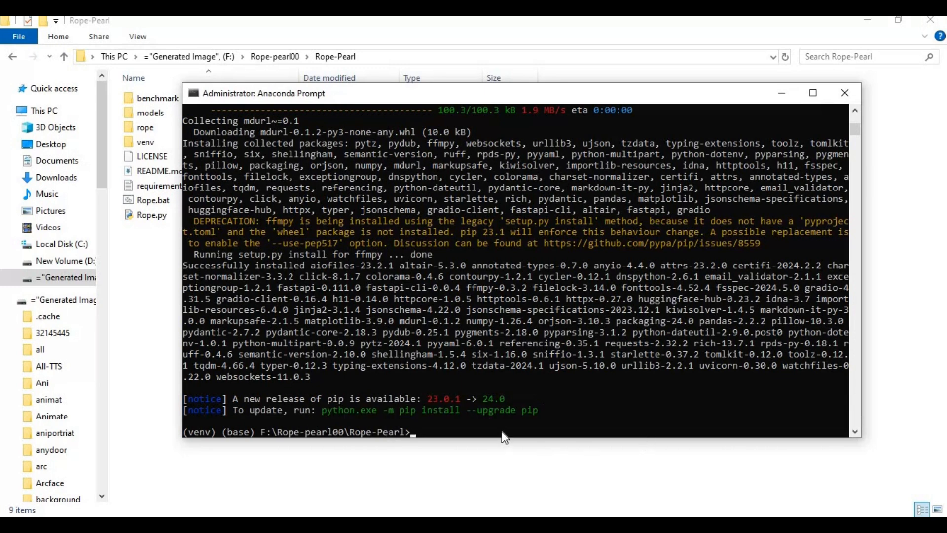
# - Run python.exe -m pip install --upgrade pip to bring pip up to 24.0
pyautogui.write('python.exe -m pip install --upgrade pip')
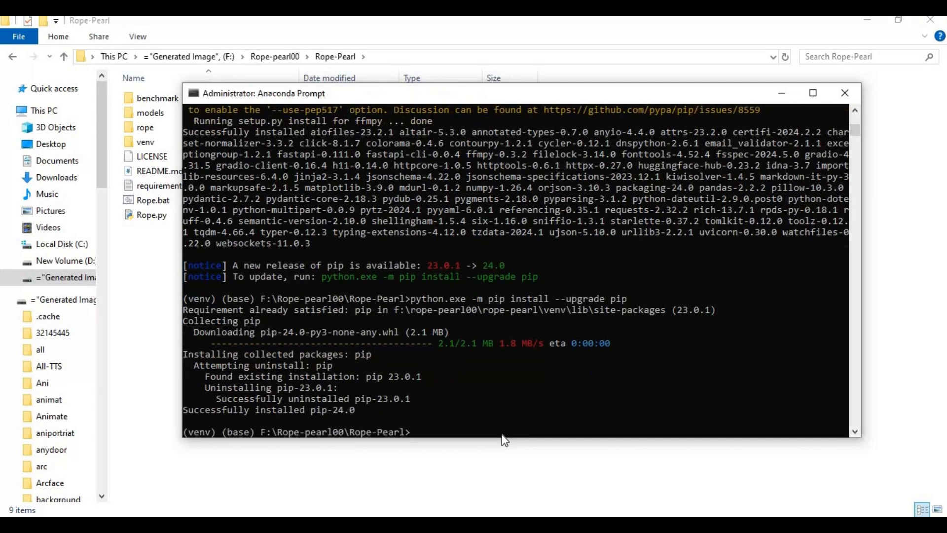
pyautogui.moveTo(393, 291)
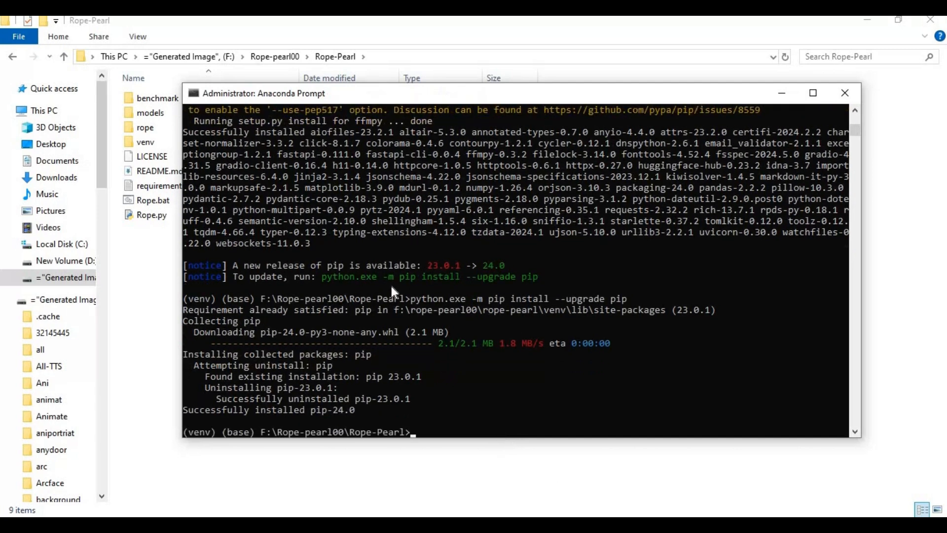
pyautogui.moveTo(201, 388)
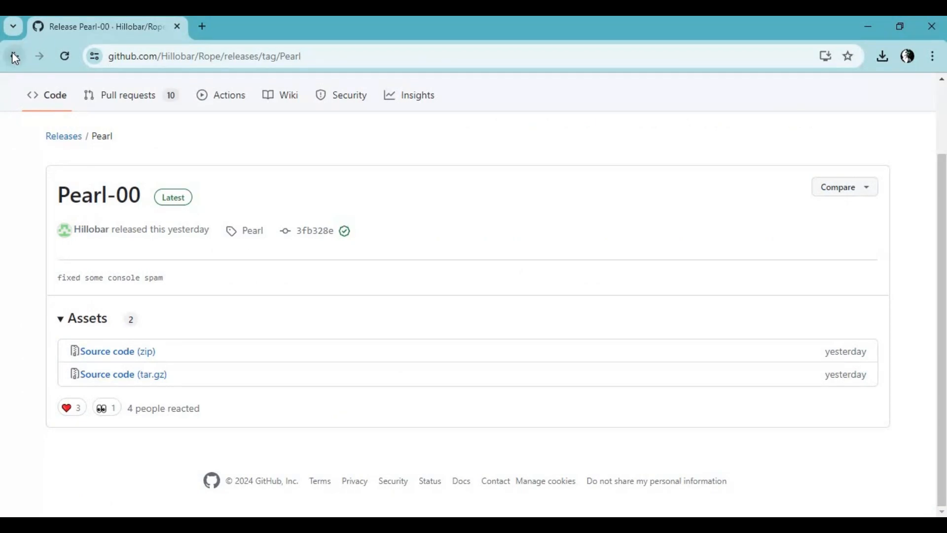
# - Return to the Rope README, open its install wiki, and scroll to 'Install the models'
pyautogui.click(14, 56)
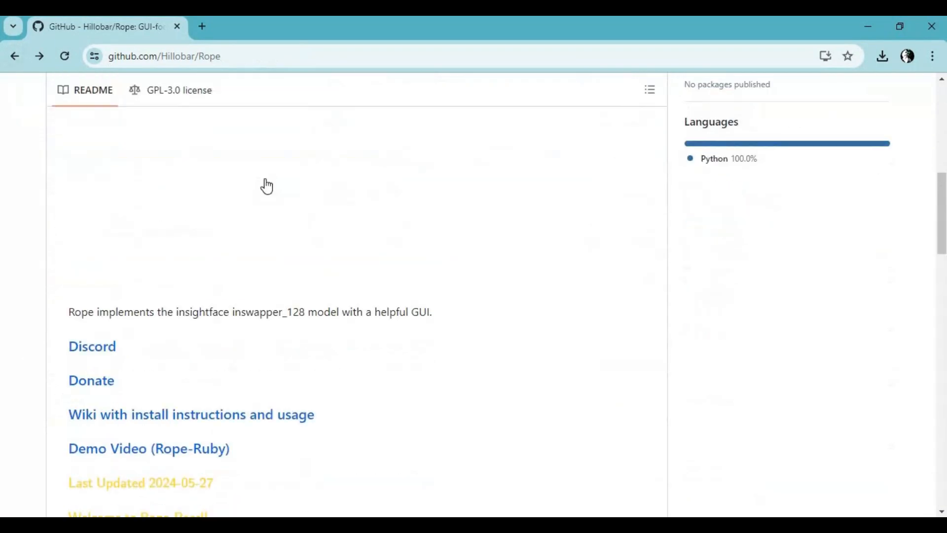
pyautogui.scroll(-3)
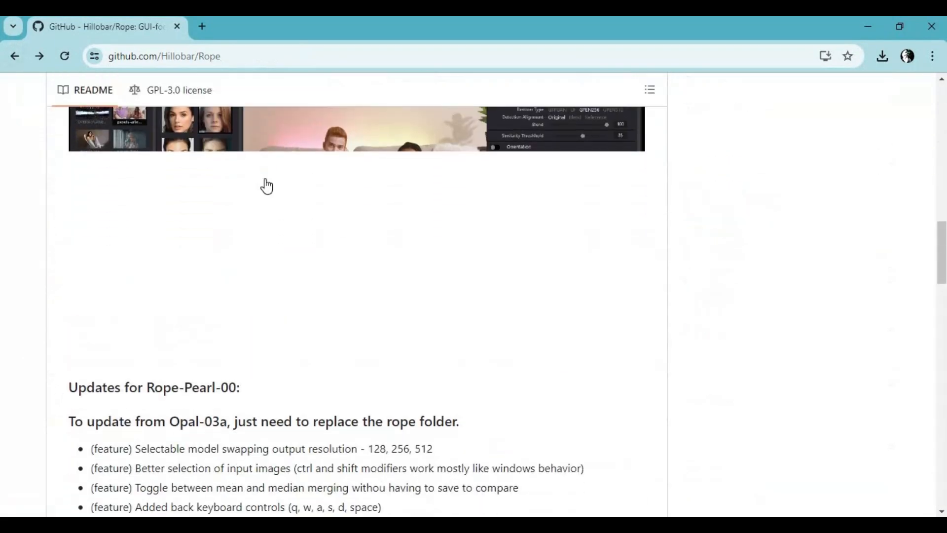
pyautogui.scroll(-3)
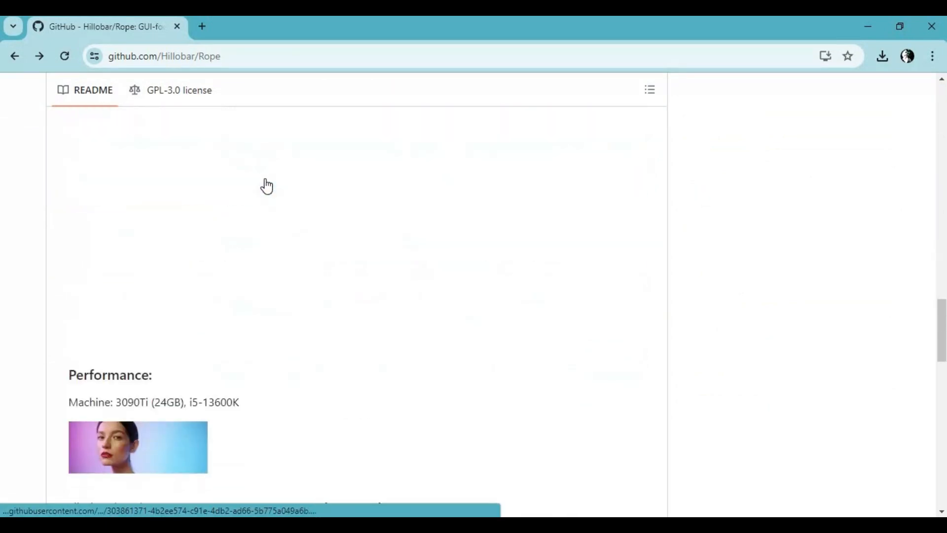
pyautogui.scroll(3)
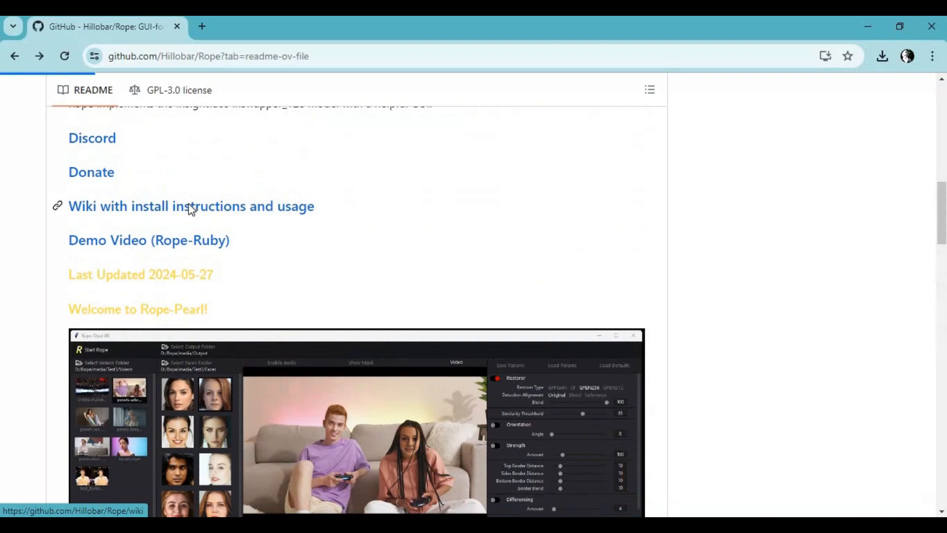
pyautogui.click(191, 206)
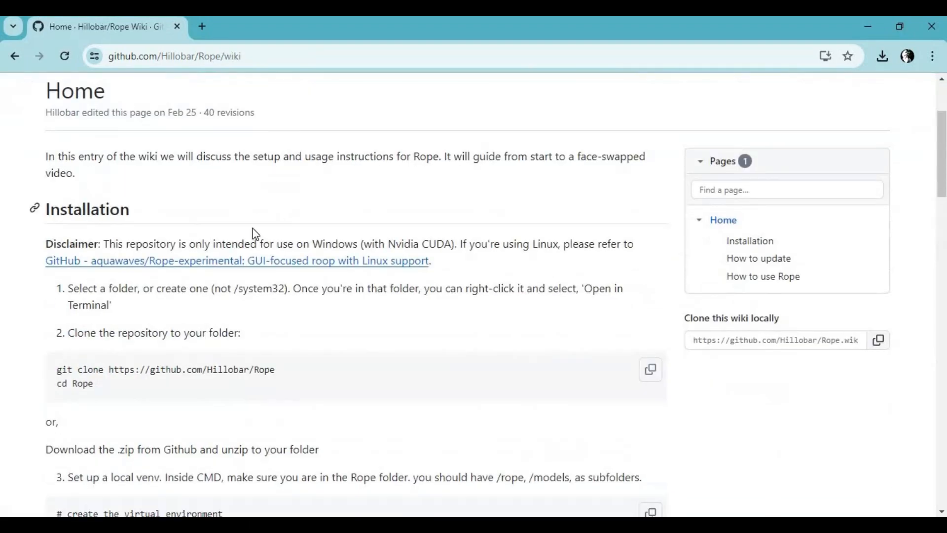
pyautogui.scroll(-3)
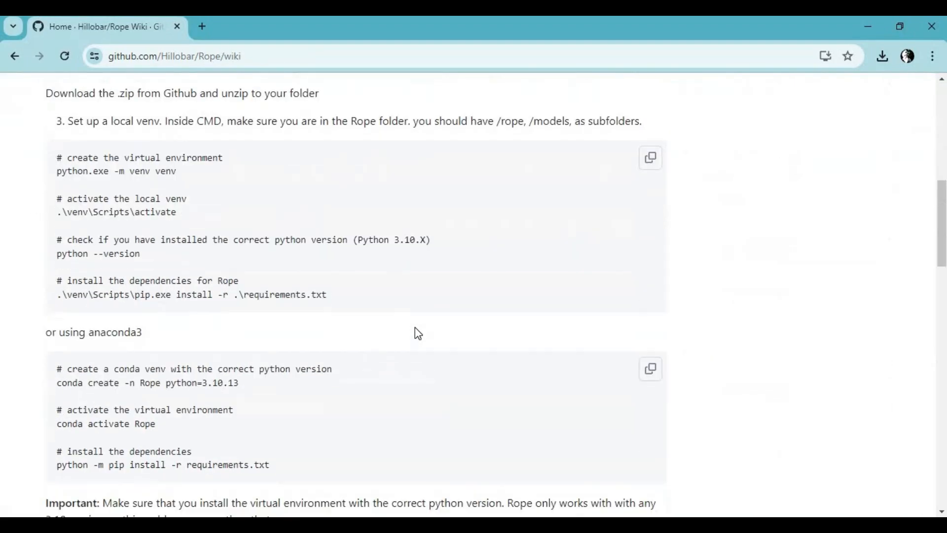
pyautogui.scroll(-3)
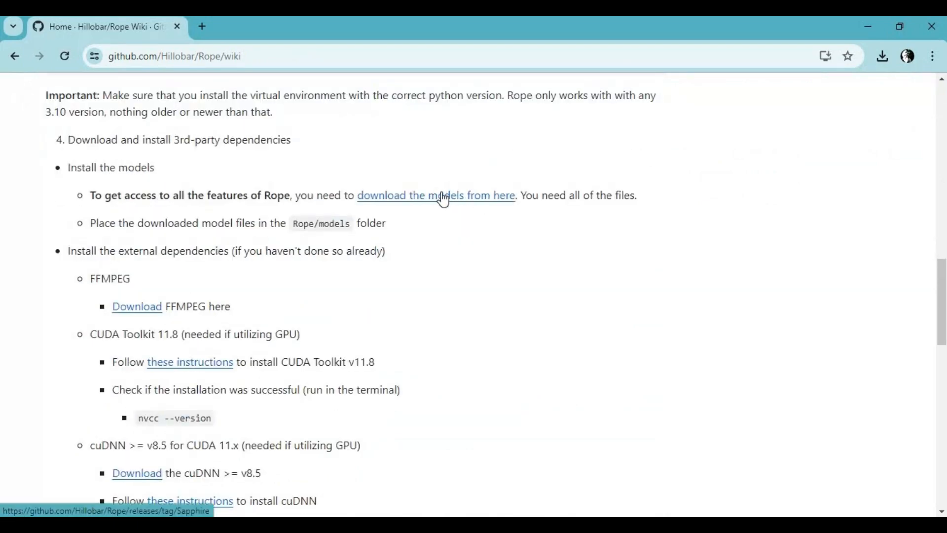
# - Follow the models download link and scroll through the release's 18 listed model assets
pyautogui.click(436, 195)
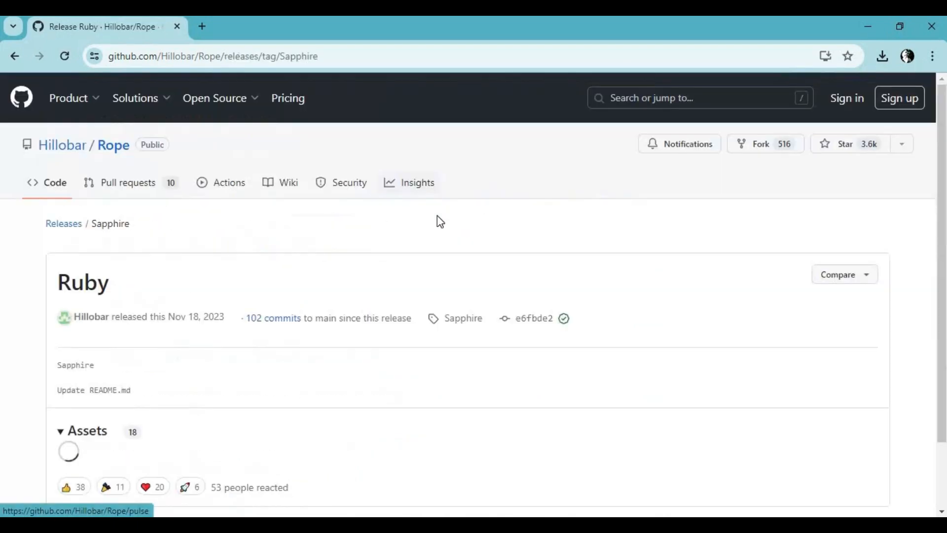
pyautogui.scroll(-3)
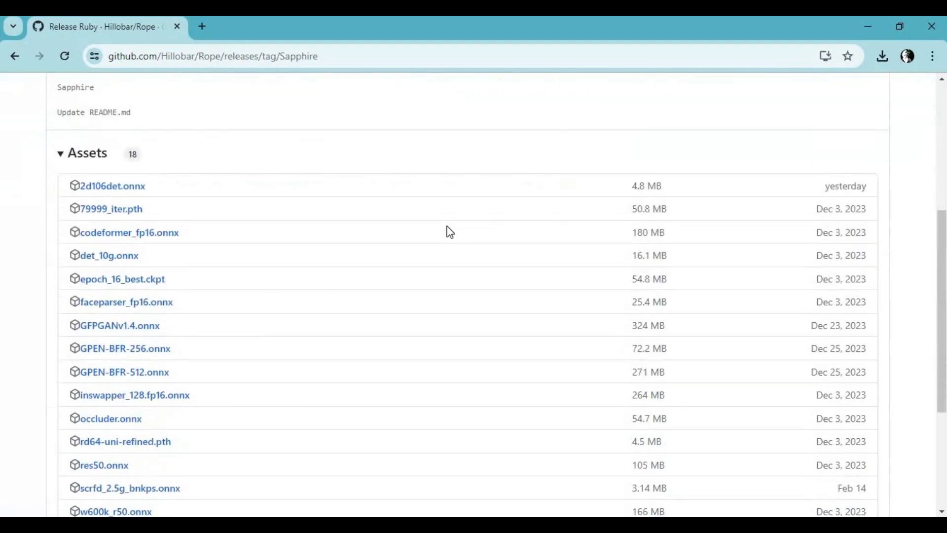
pyautogui.scroll(-3)
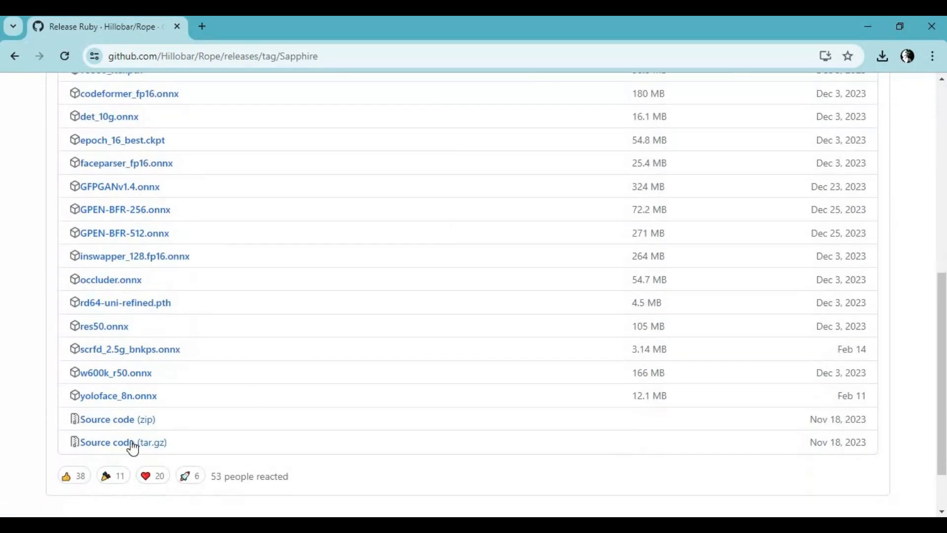
pyautogui.moveTo(124, 233)
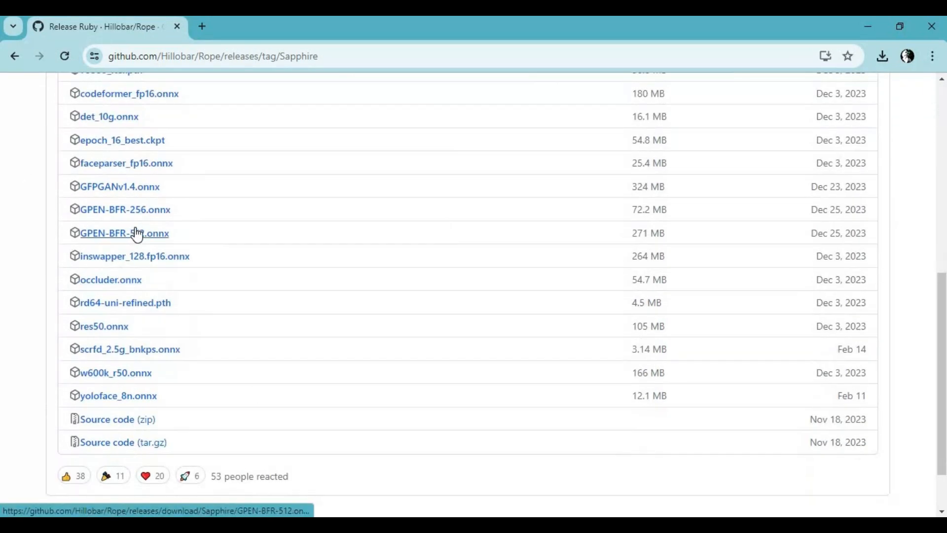
pyautogui.scroll(3)
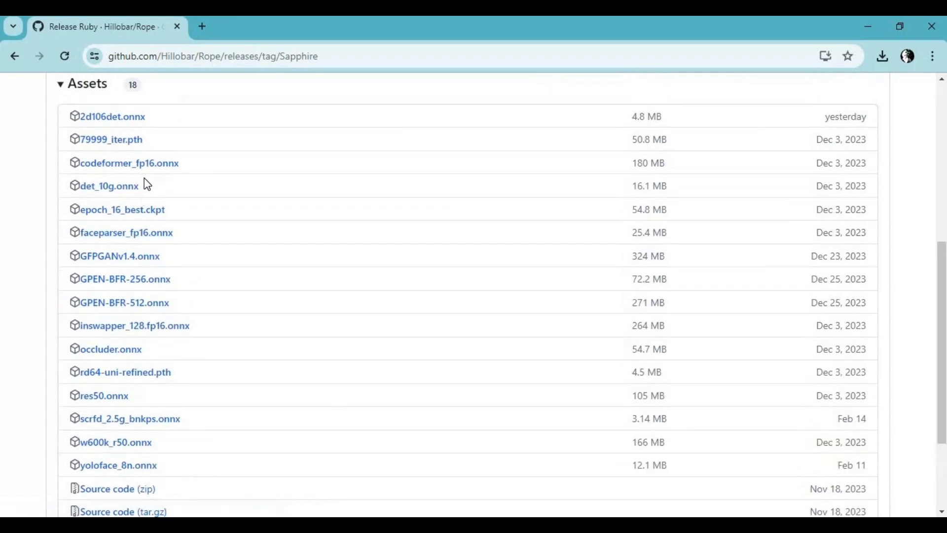
pyautogui.scroll(-3)
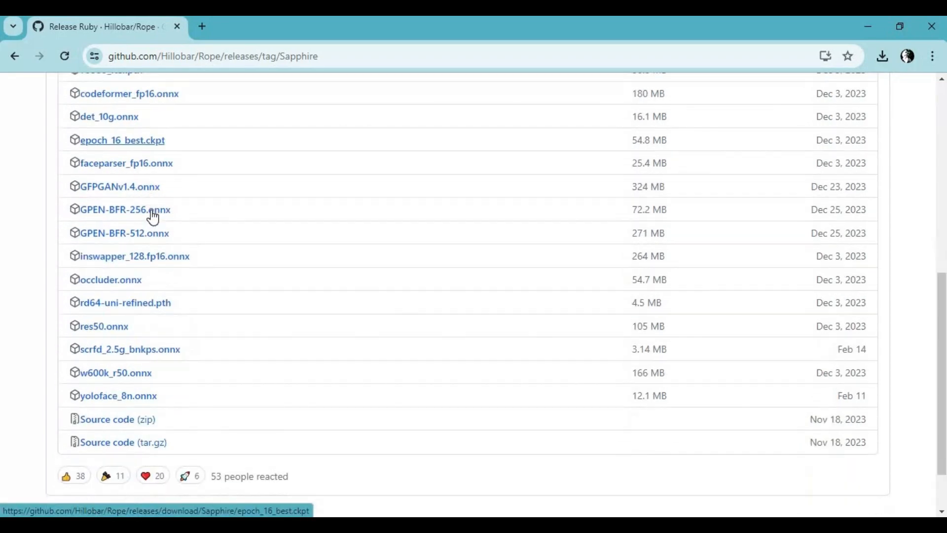
pyautogui.scroll(3)
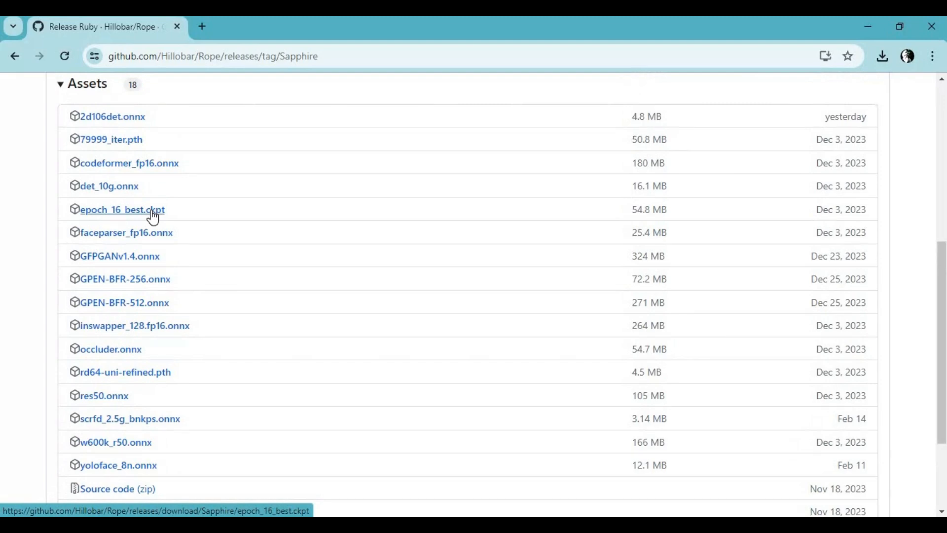
pyautogui.scroll(3)
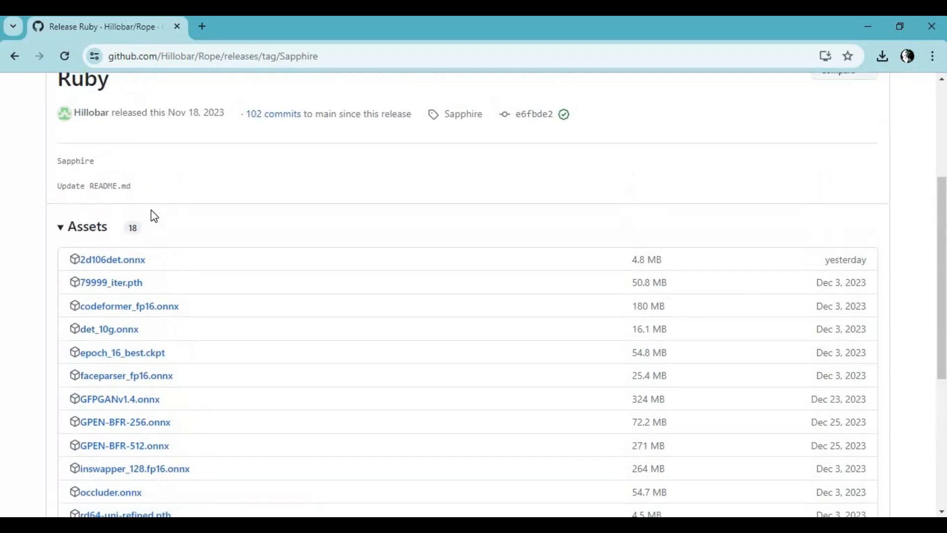
pyautogui.scroll(3)
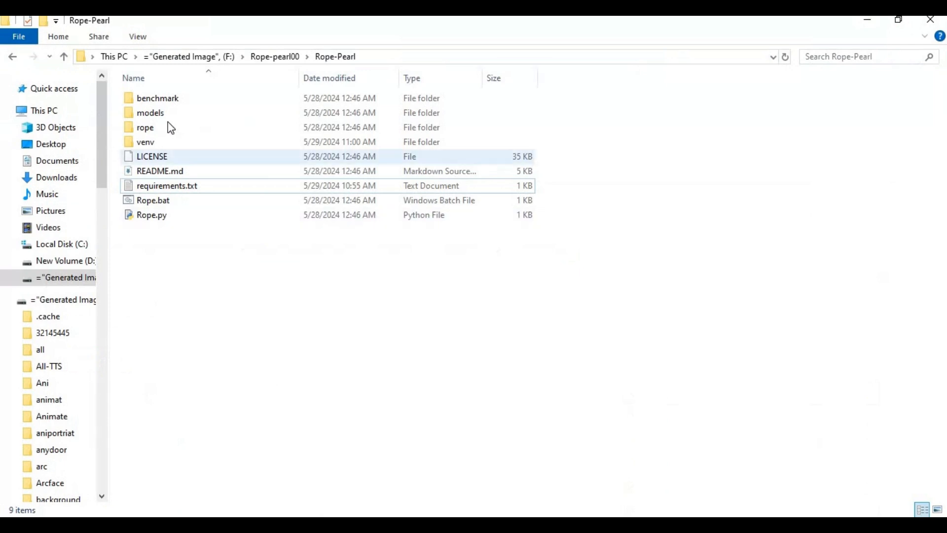
# - Compare Rope-Pearl's placeholder models folder with Rope-main's 16 model files, then return to Rope-main
pyautogui.doubleClick(150, 112)
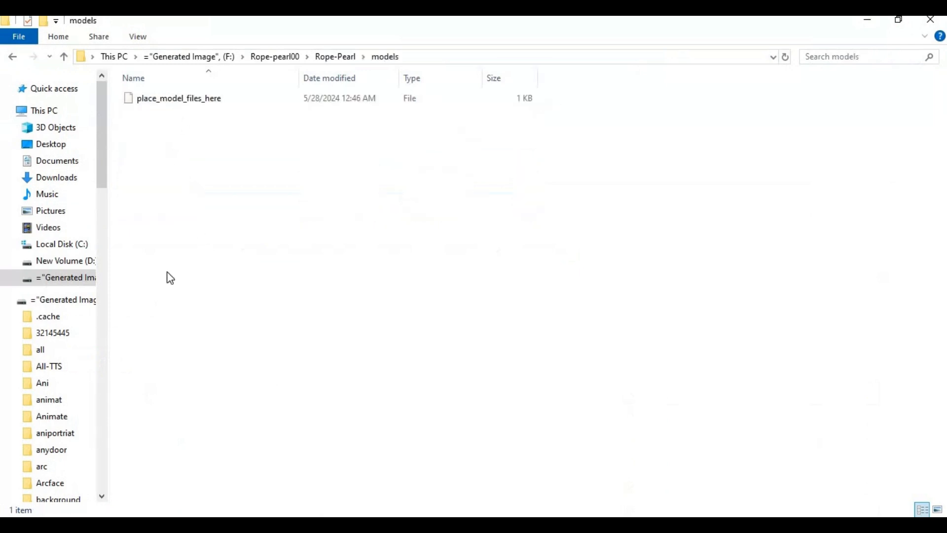
pyautogui.moveTo(819, 94)
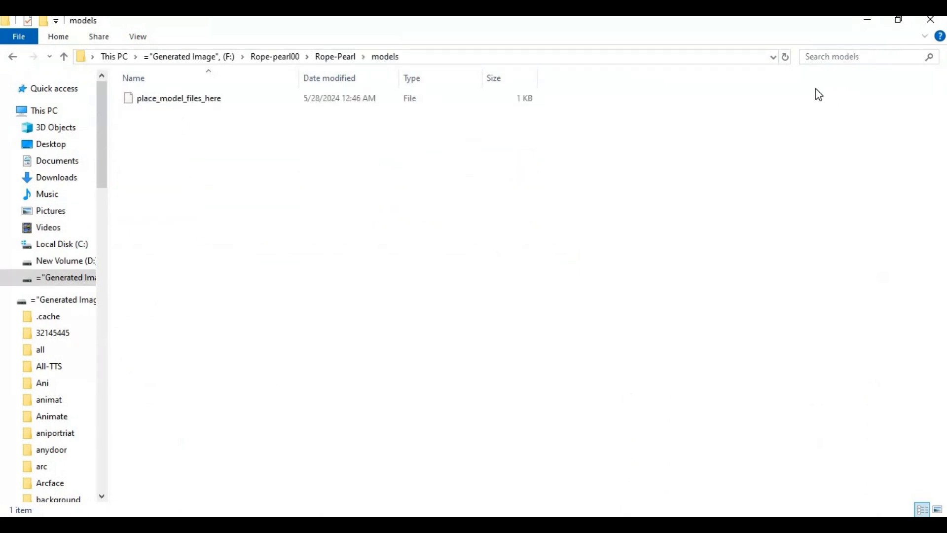
pyautogui.moveTo(930, 19)
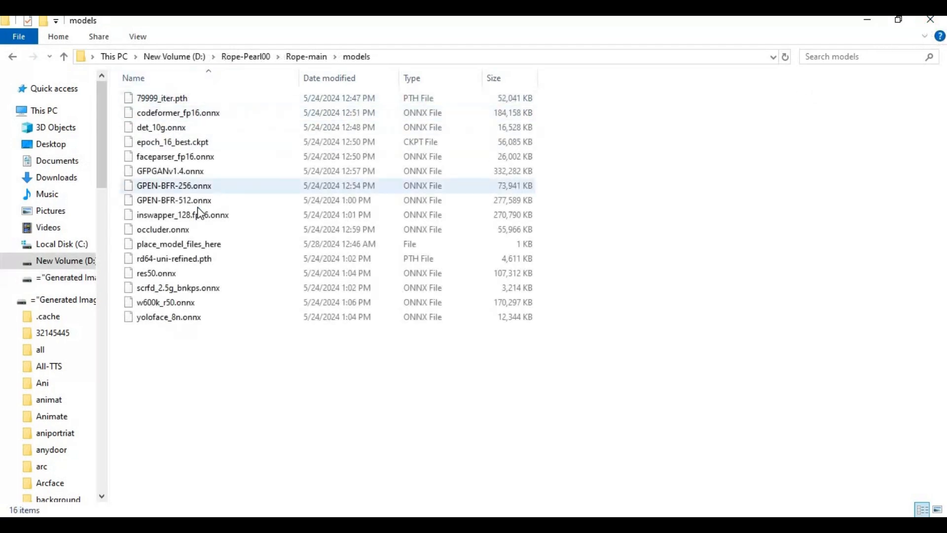
pyautogui.click(169, 317)
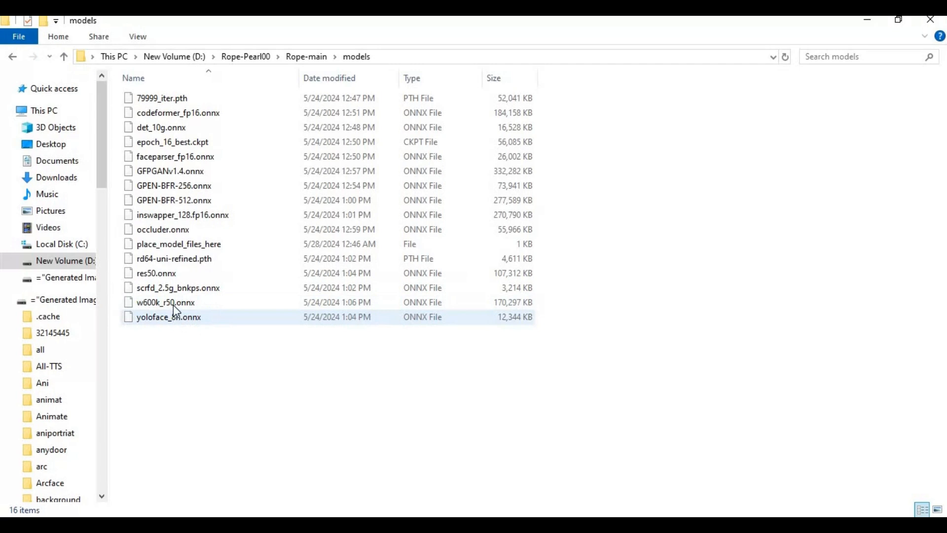
pyautogui.click(165, 302)
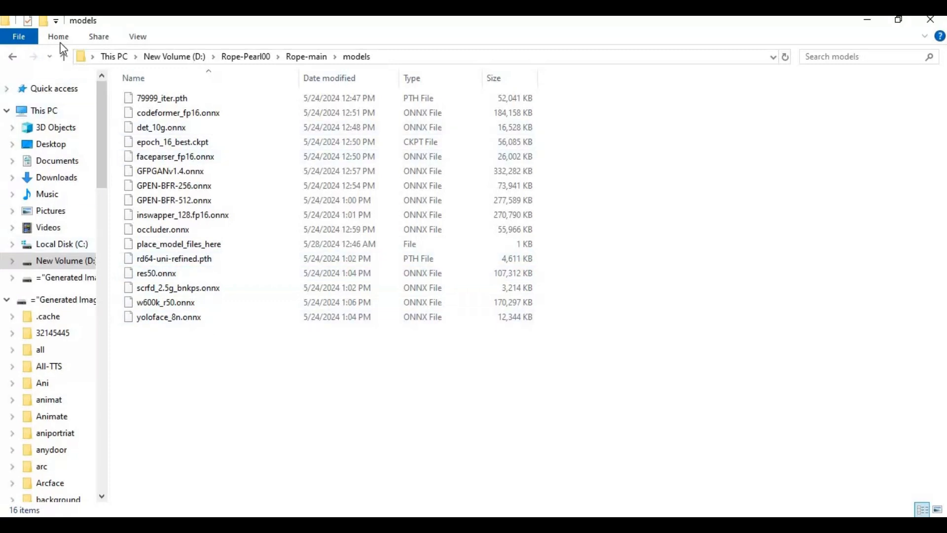
pyautogui.click(63, 56)
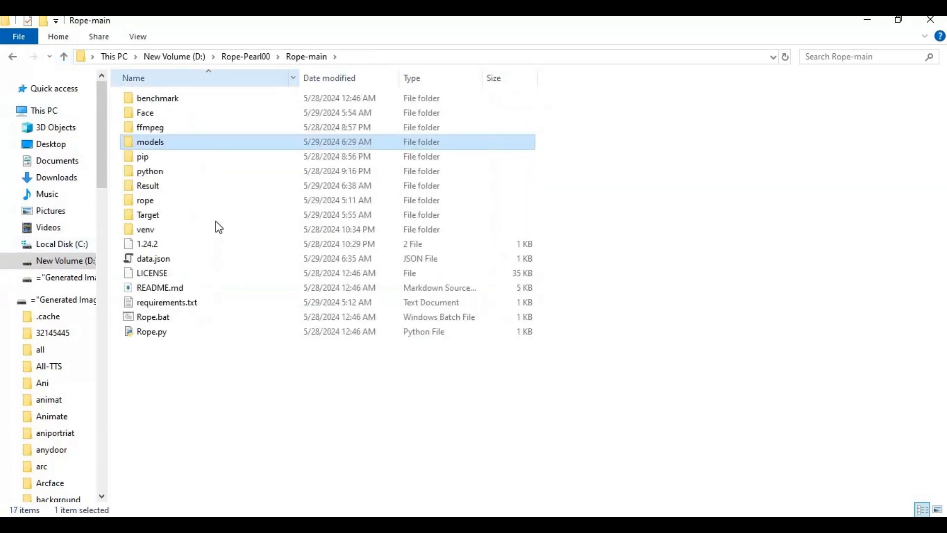
pyautogui.moveTo(153, 317)
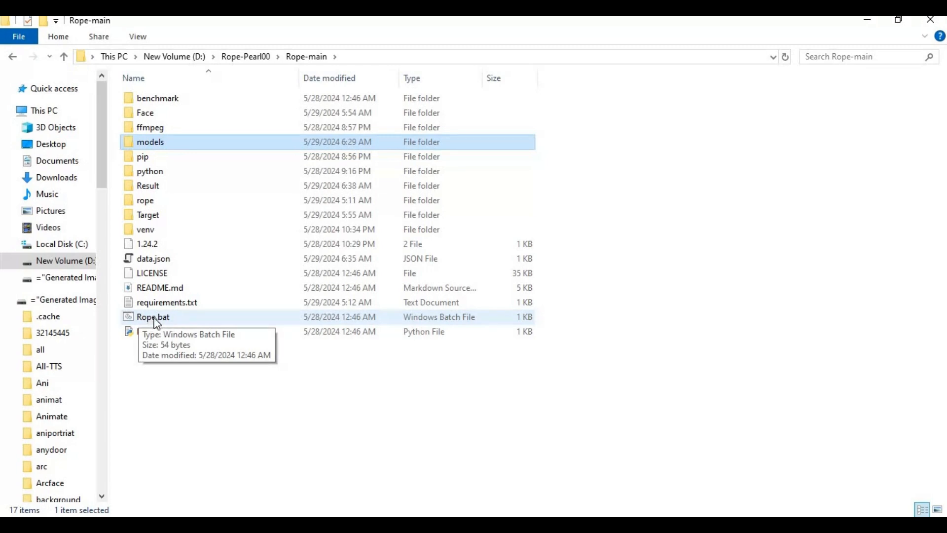
# - Launch Rope from the Rope-main batch file after checking the Face folder's image
pyautogui.doubleClick(153, 317)
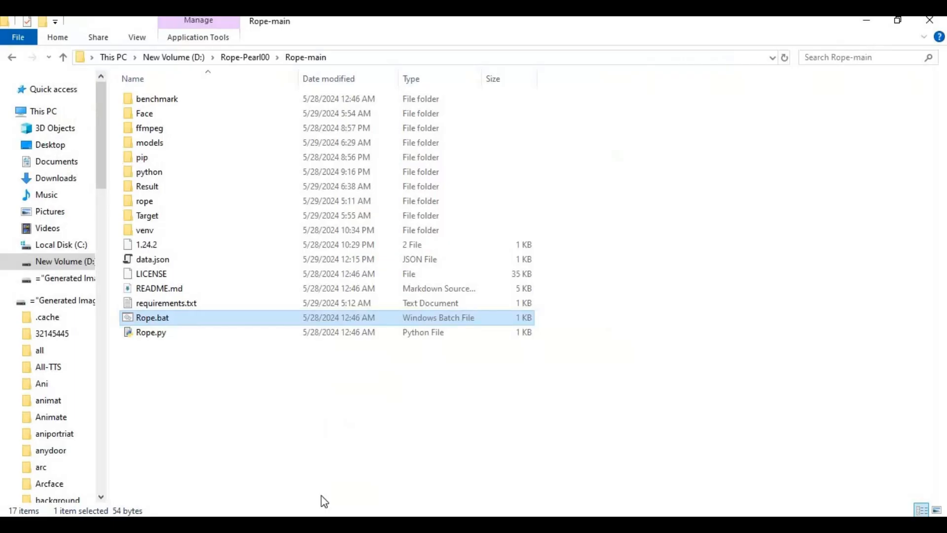
pyautogui.moveTo(145, 113)
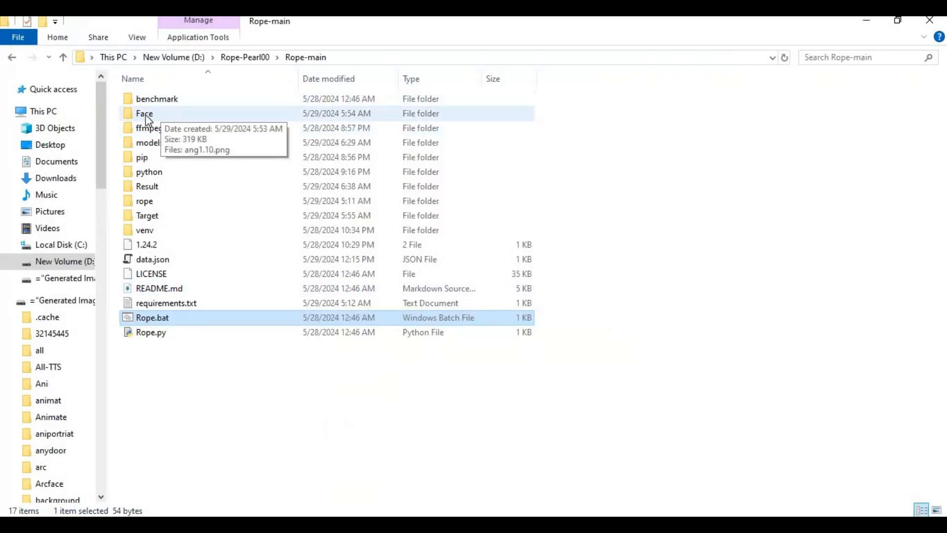
pyautogui.click(144, 113)
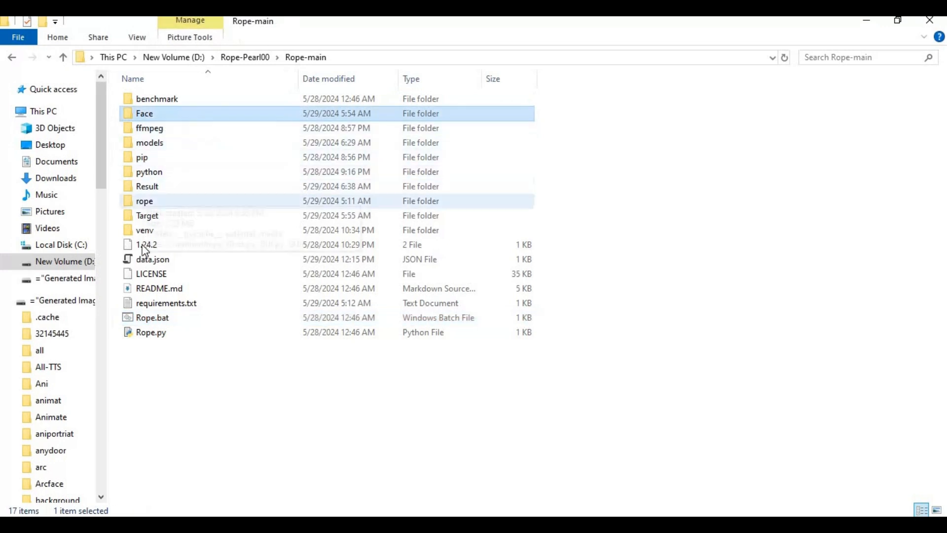
pyautogui.click(148, 215)
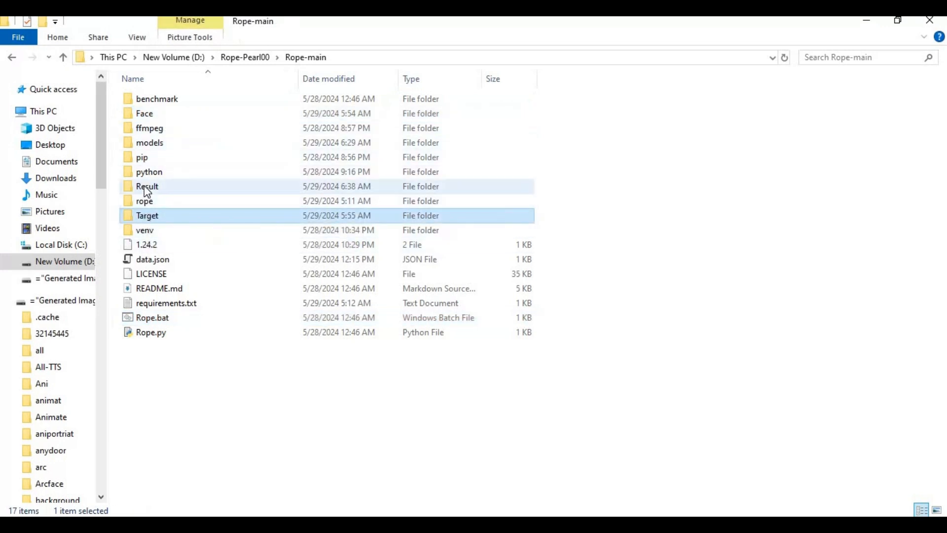
pyautogui.doubleClick(145, 113)
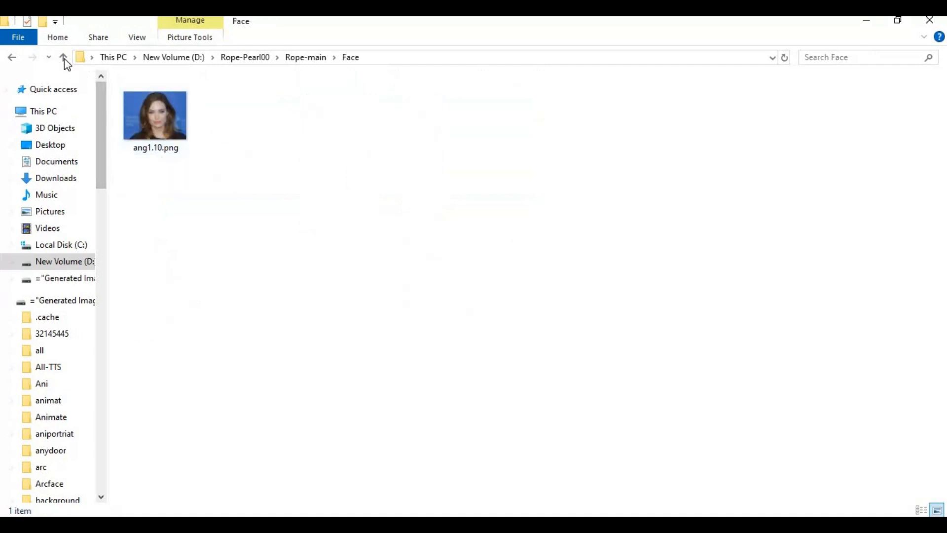
pyautogui.click(63, 57)
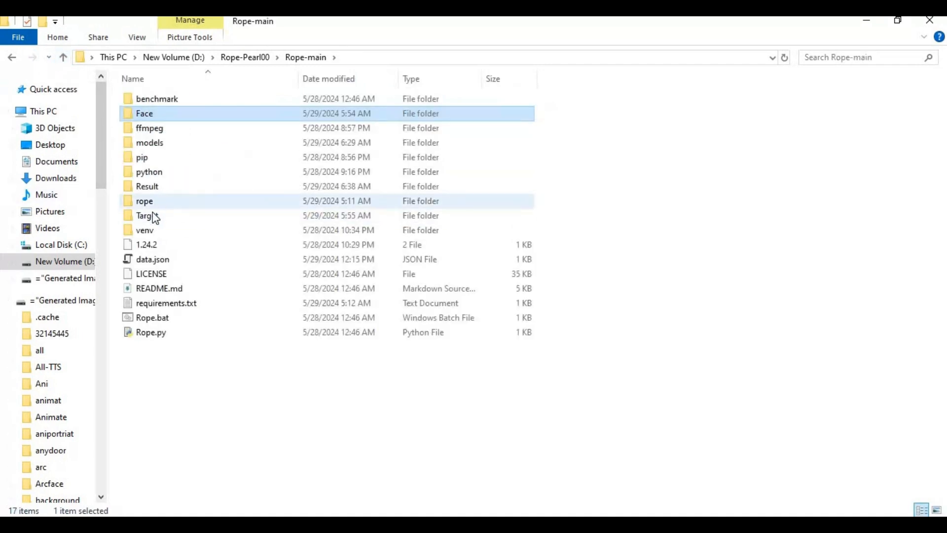
pyautogui.doubleClick(145, 215)
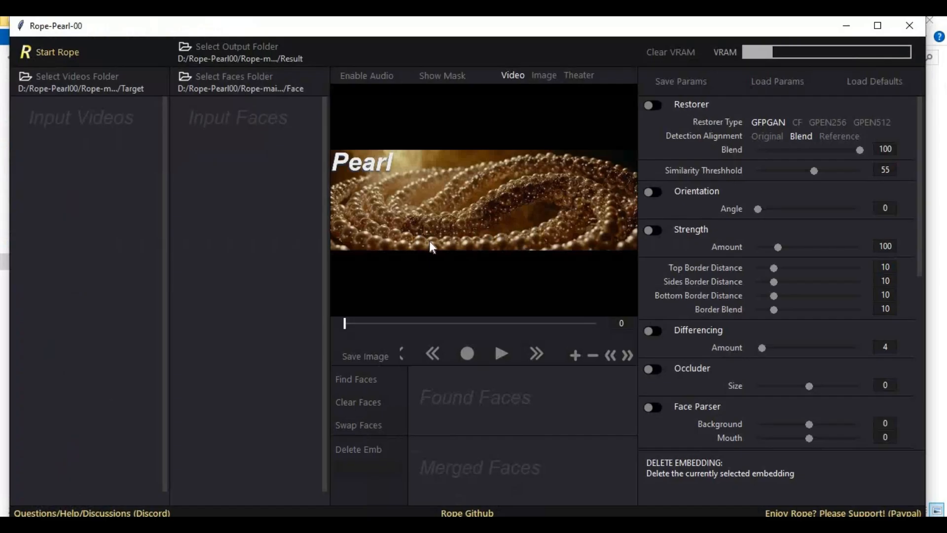
pyautogui.moveTo(181, 73)
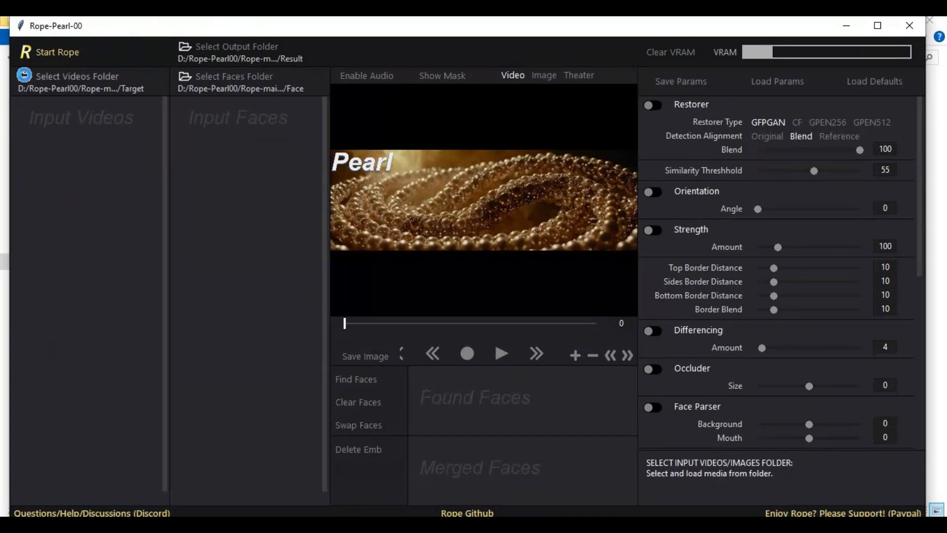
# - Set the Target folder as the videos source
pyautogui.click(77, 76)
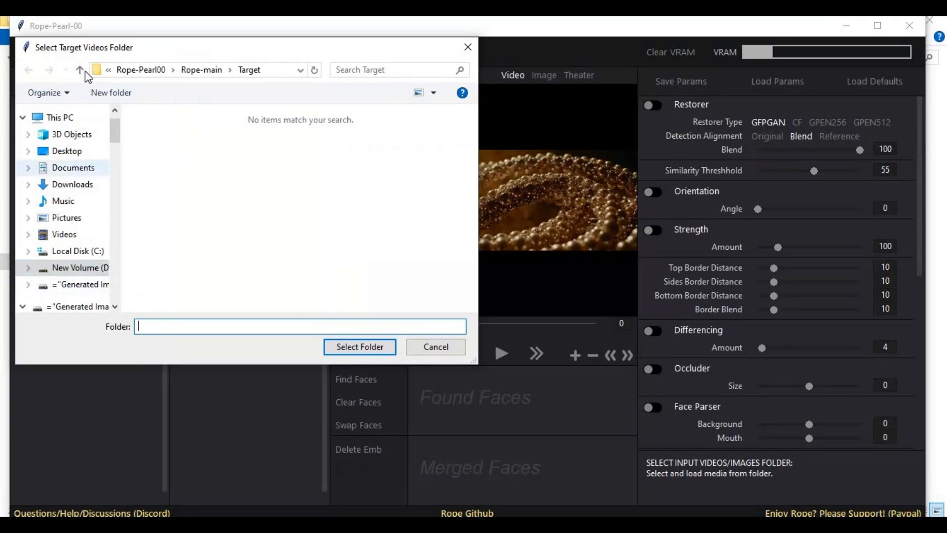
pyautogui.click(80, 70)
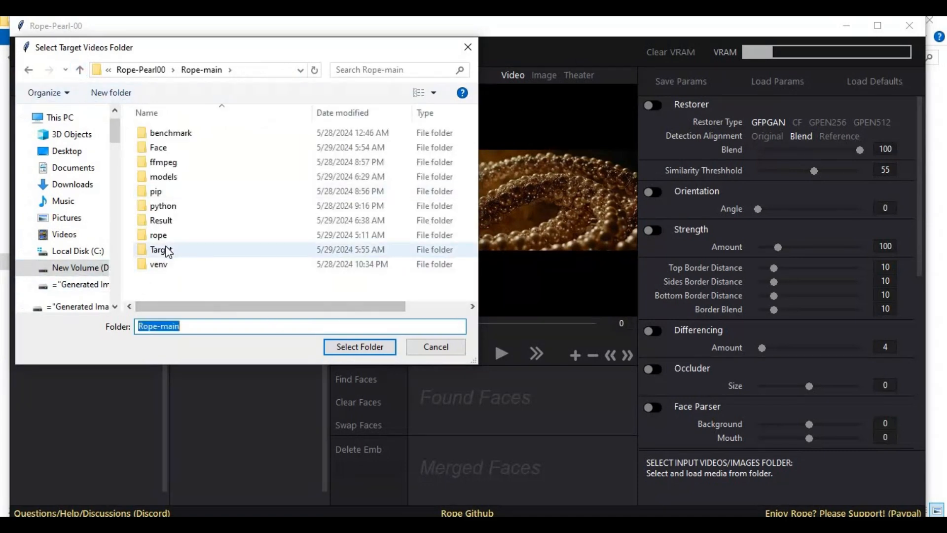
pyautogui.click(359, 346)
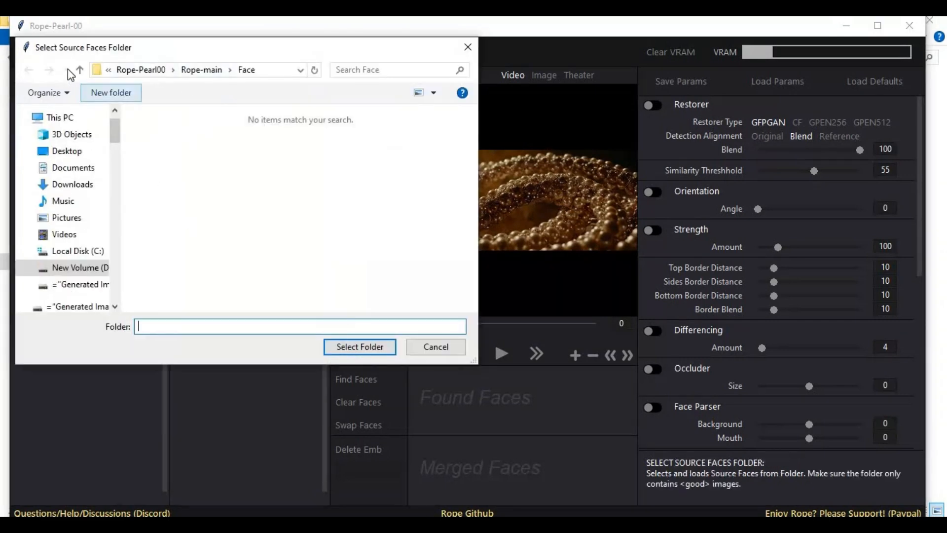
# - Set Face as the source faces folder and Result as the output folder
pyautogui.click(79, 69)
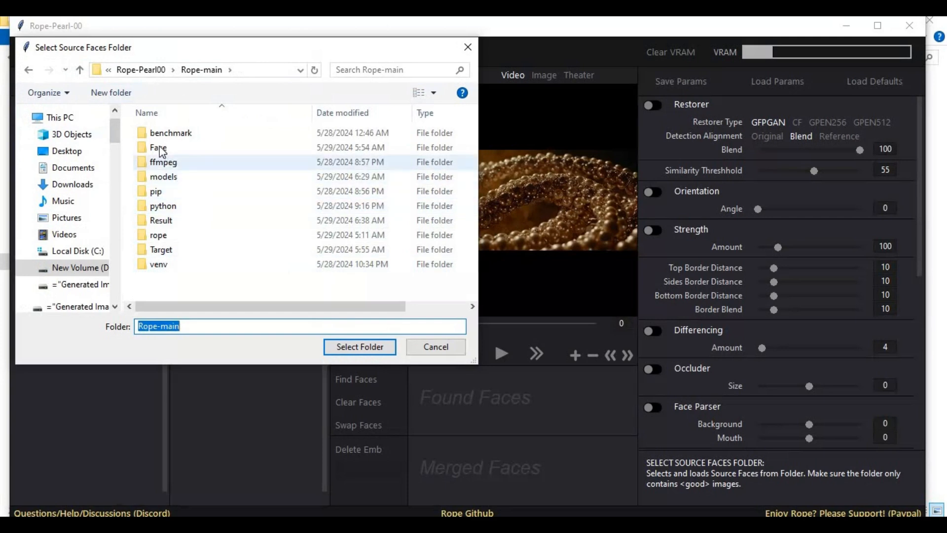
pyautogui.doubleClick(159, 147)
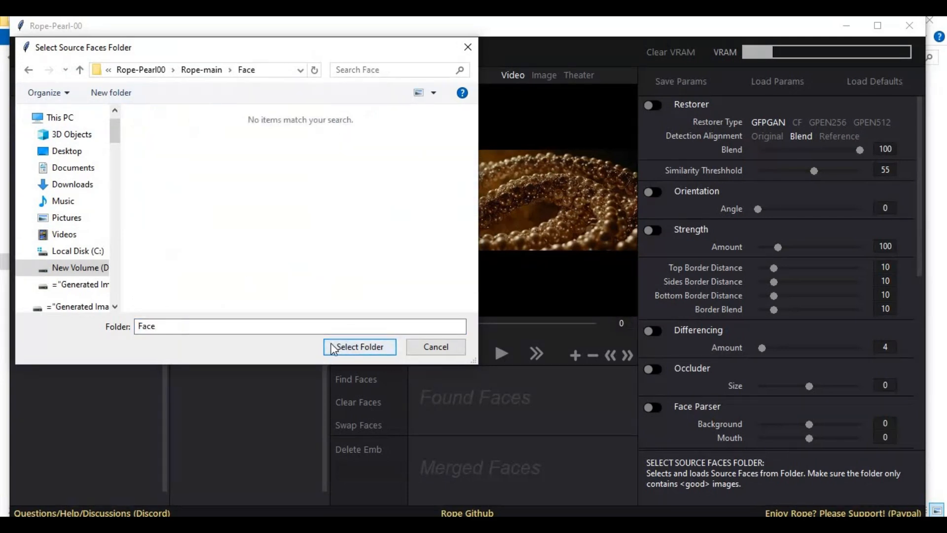
pyautogui.click(359, 347)
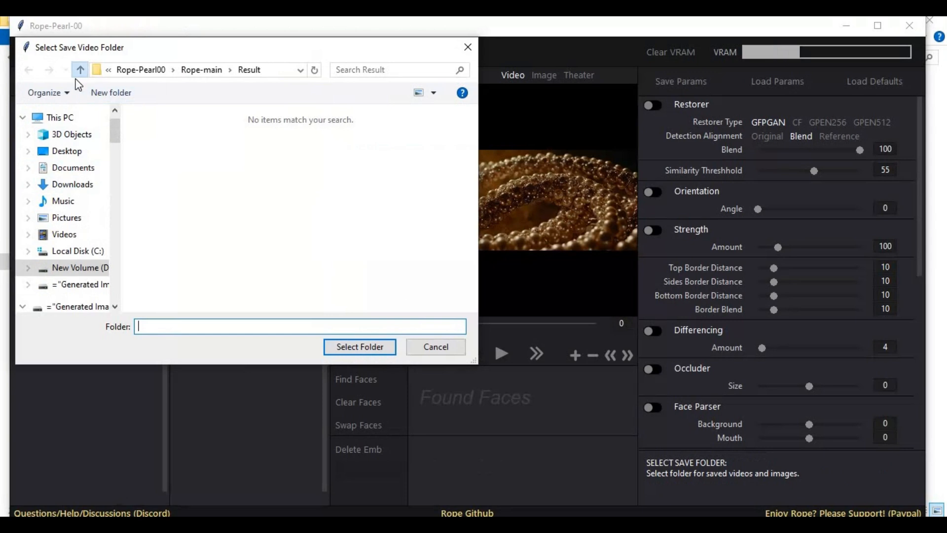
pyautogui.click(80, 70)
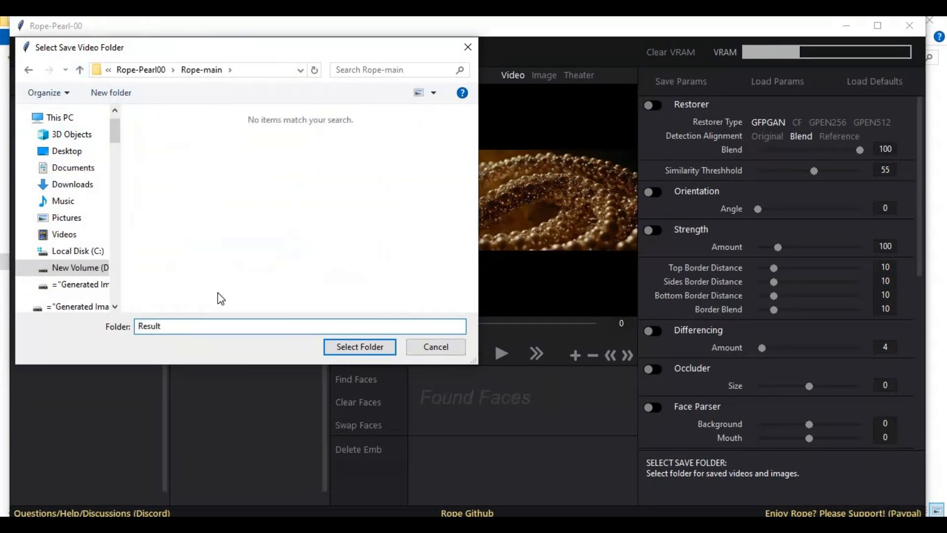
pyautogui.click(359, 346)
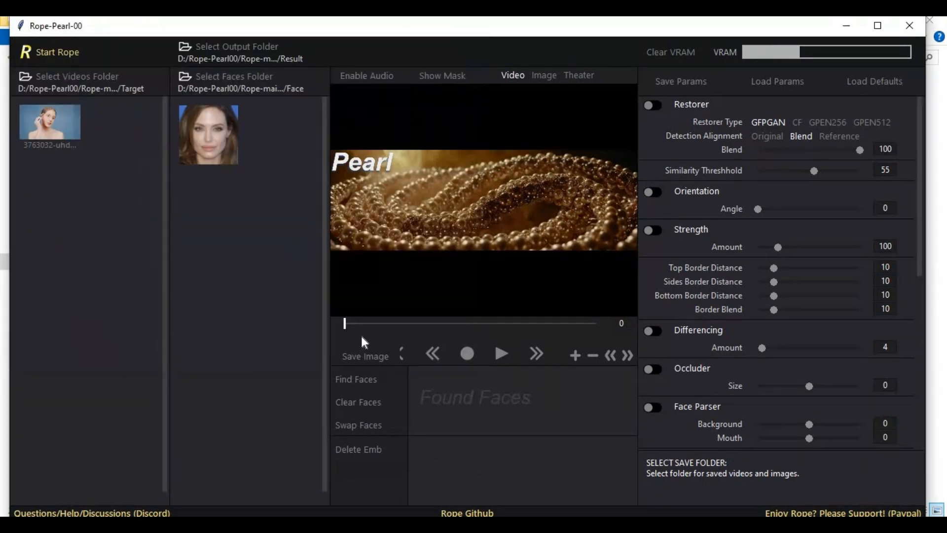
pyautogui.moveTo(250, 279)
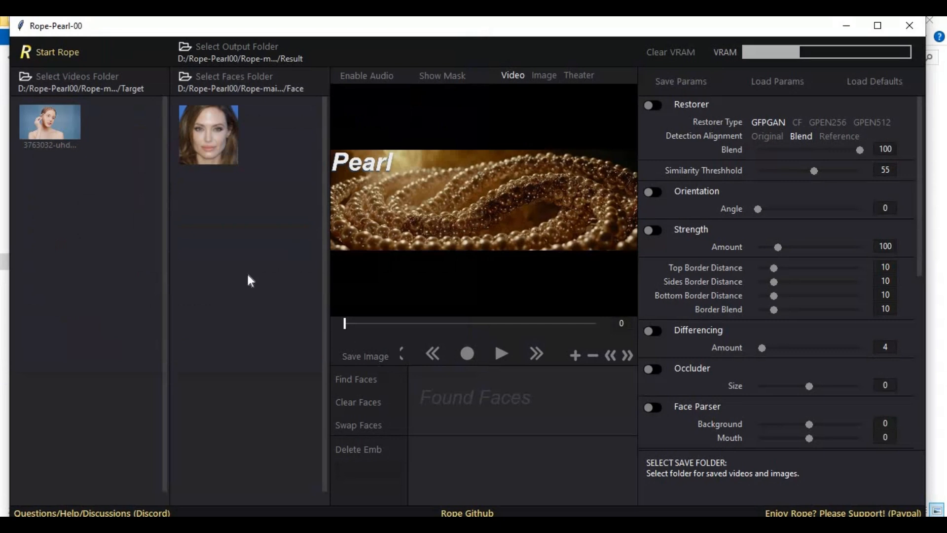
pyautogui.moveTo(329, 104)
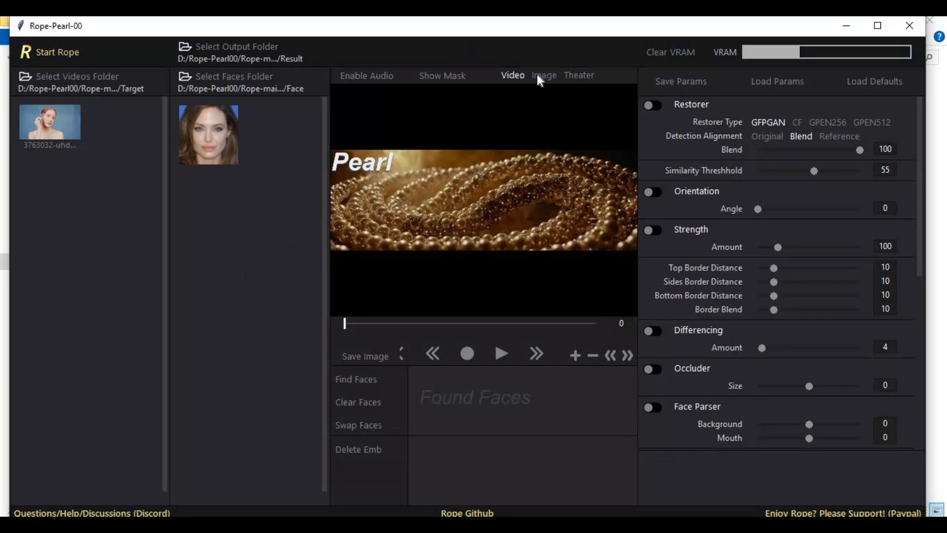
# - Switch to image media and load the target image into the preview
pyautogui.click(543, 75)
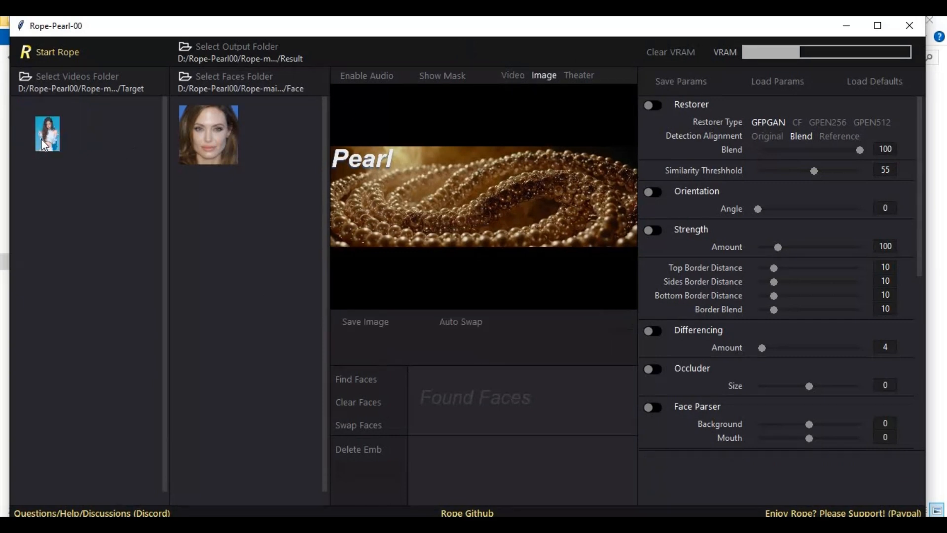
pyautogui.click(512, 75)
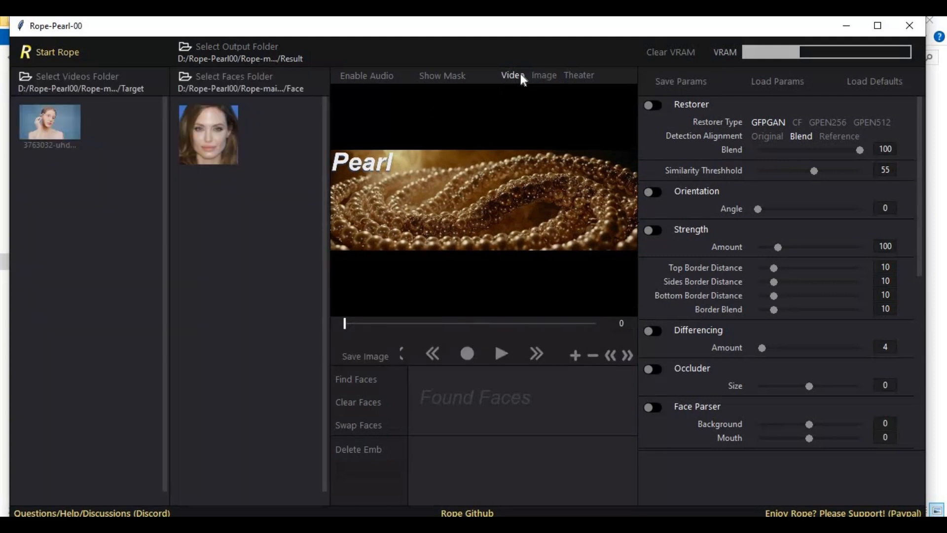
pyautogui.click(543, 75)
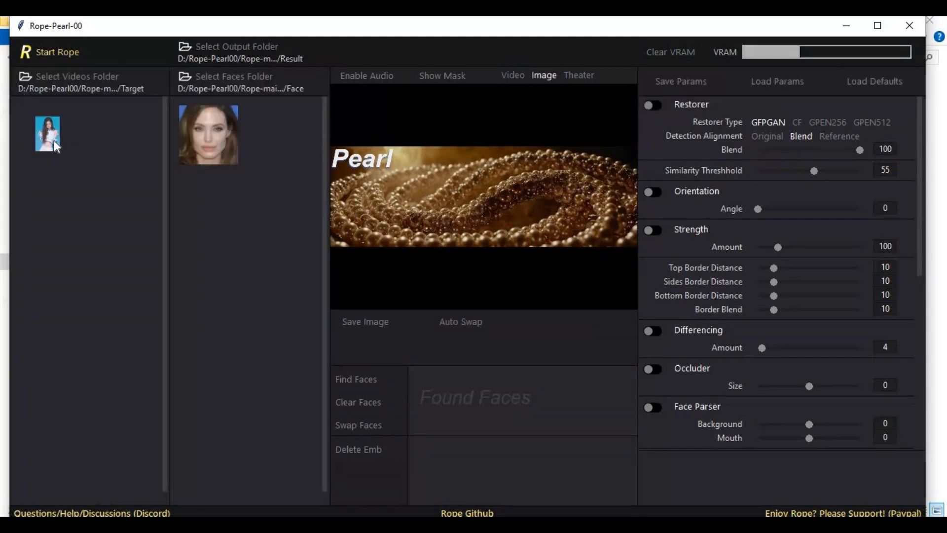
pyautogui.click(47, 133)
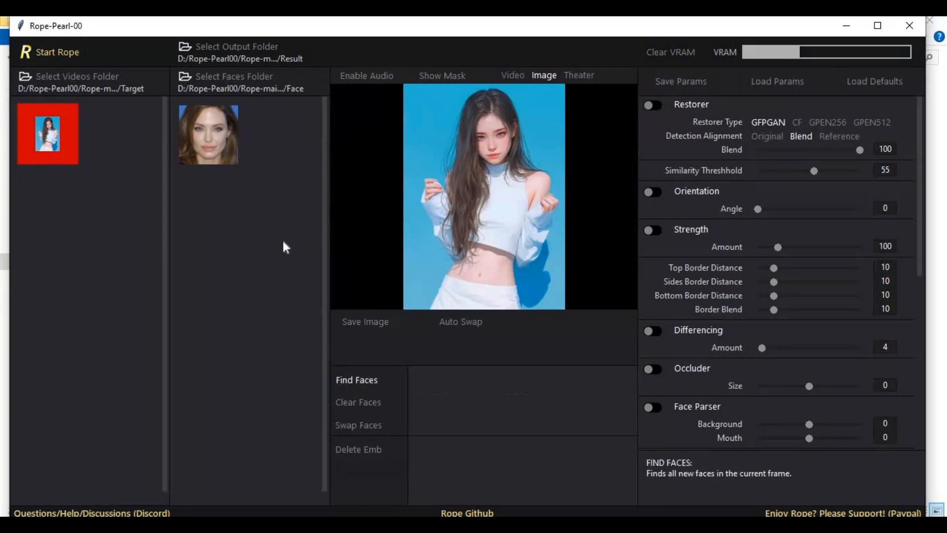
# - Detect faces, swap the source face onto the image, and enable Restorer
pyautogui.click(355, 380)
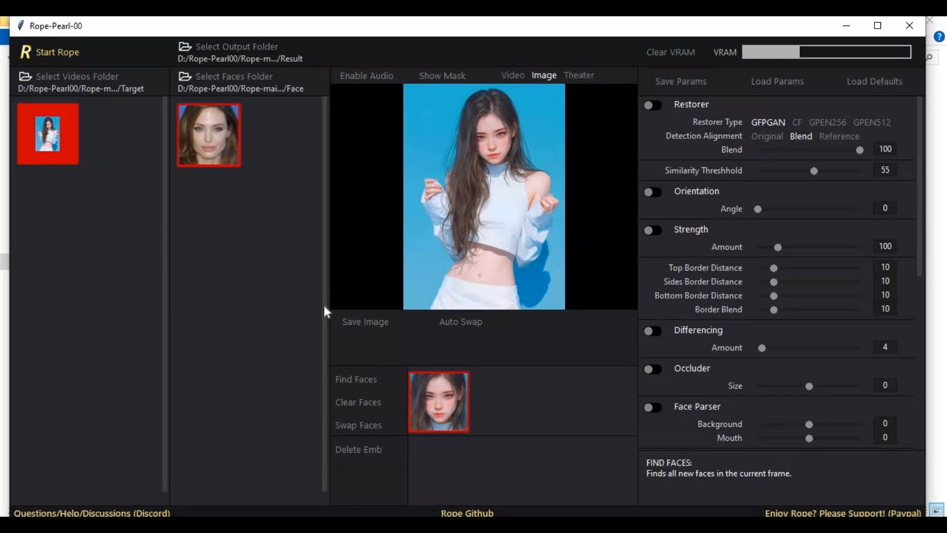
pyautogui.moveTo(358, 425)
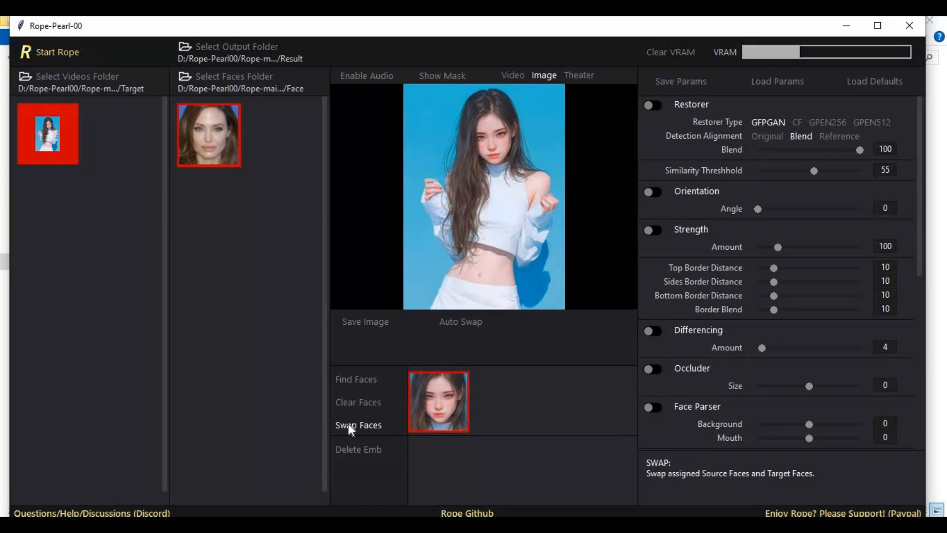
pyautogui.click(358, 425)
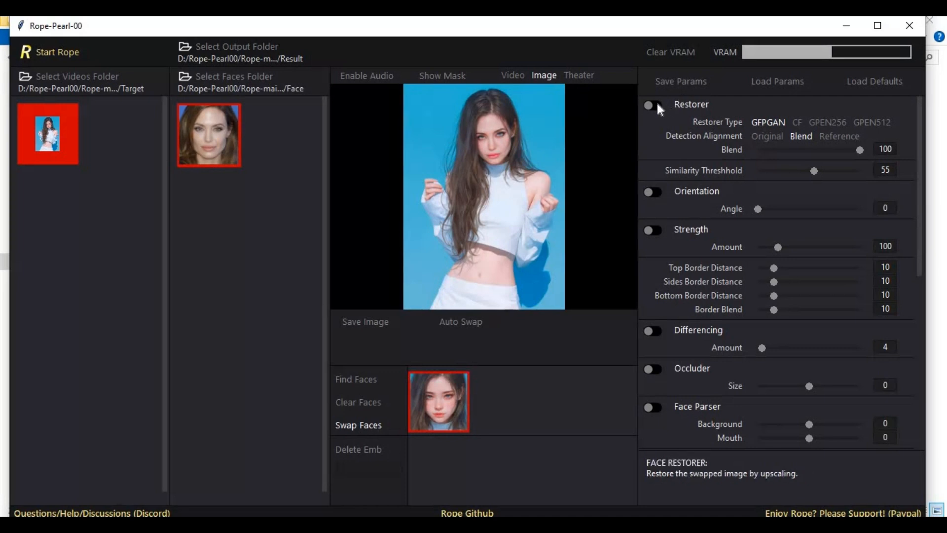
pyautogui.click(652, 106)
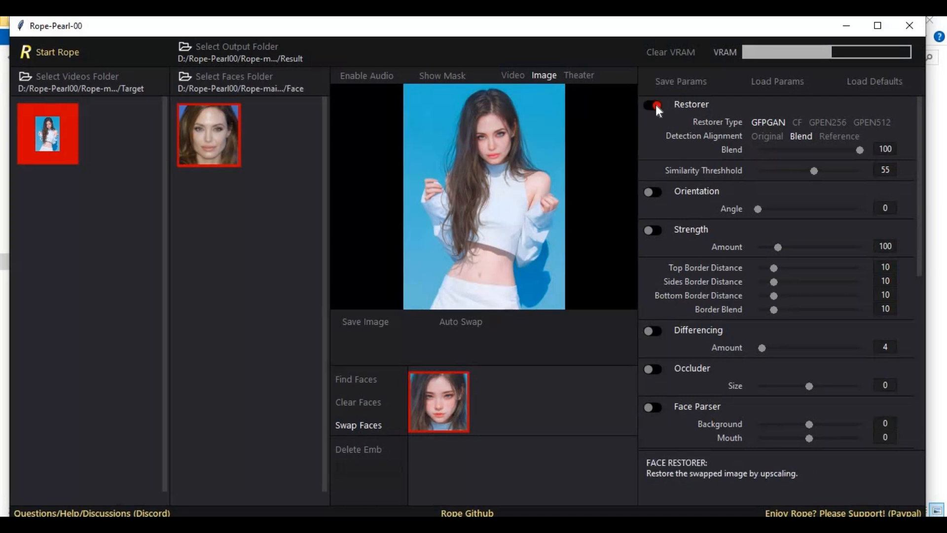
pyautogui.click(651, 105)
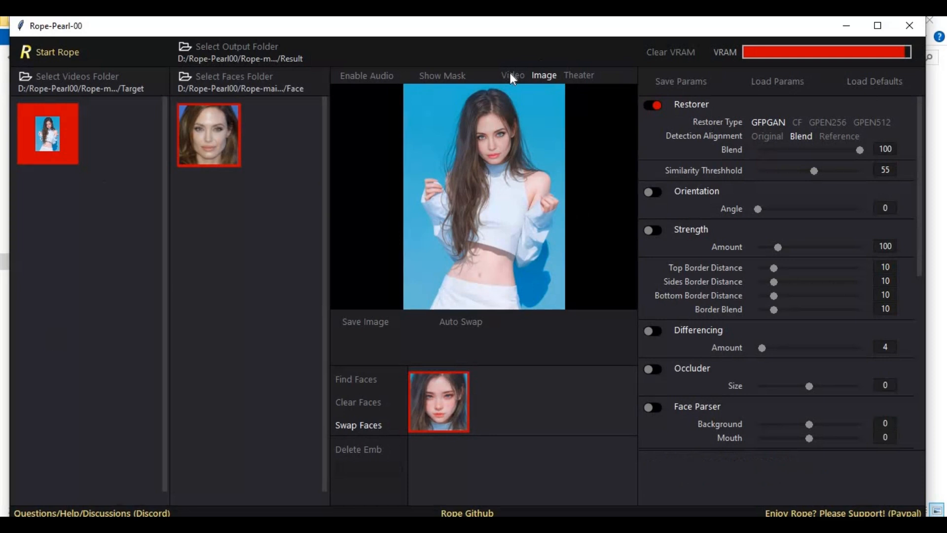
pyautogui.click(512, 75)
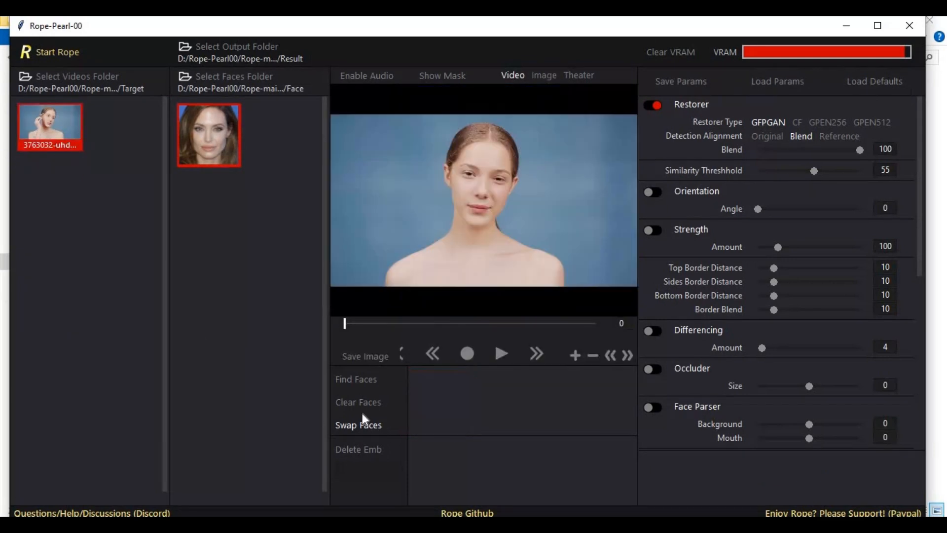
# - Find the woman's face in the video frame, assign the source face, and enable Restorer
pyautogui.click(355, 379)
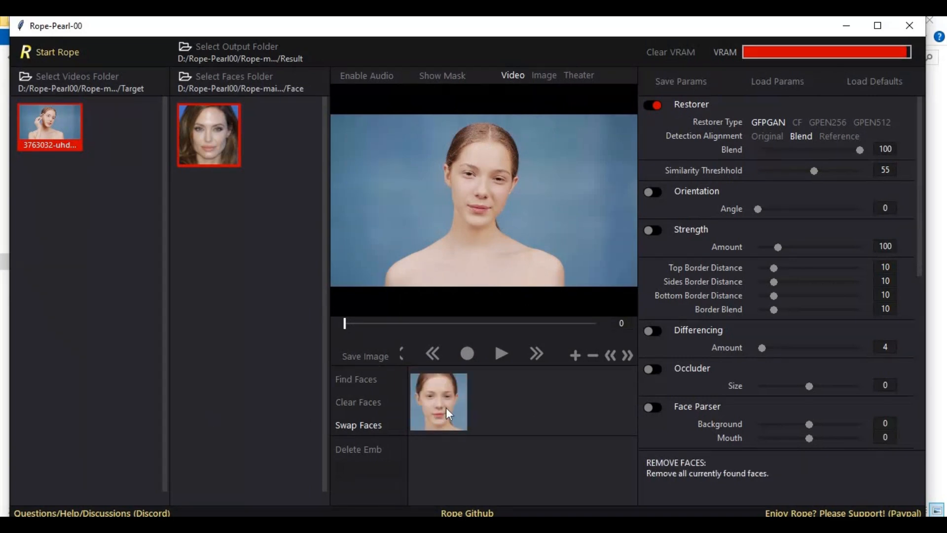
pyautogui.click(438, 402)
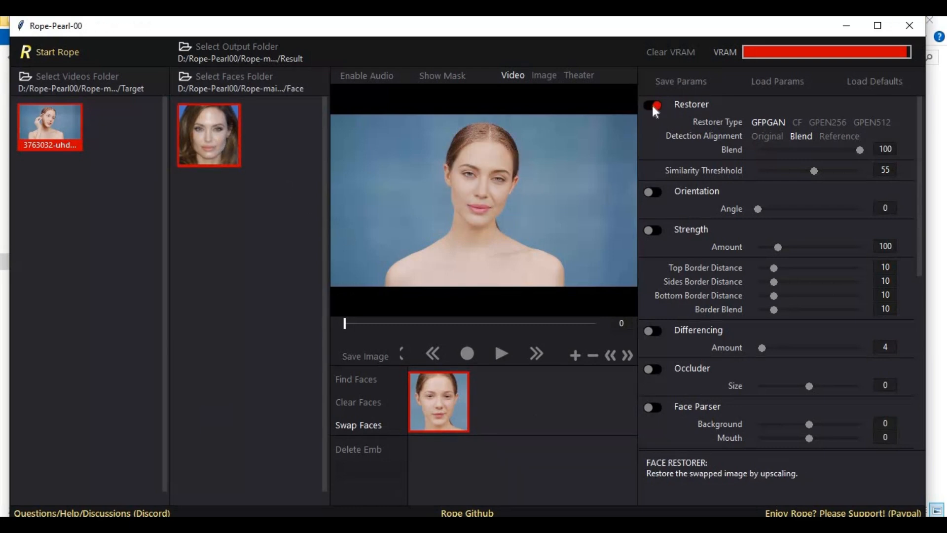
pyautogui.click(652, 104)
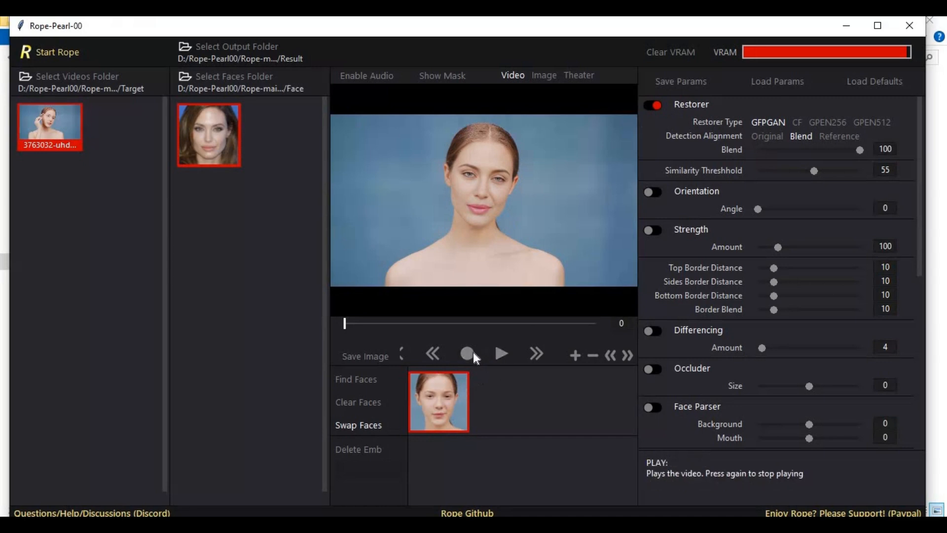